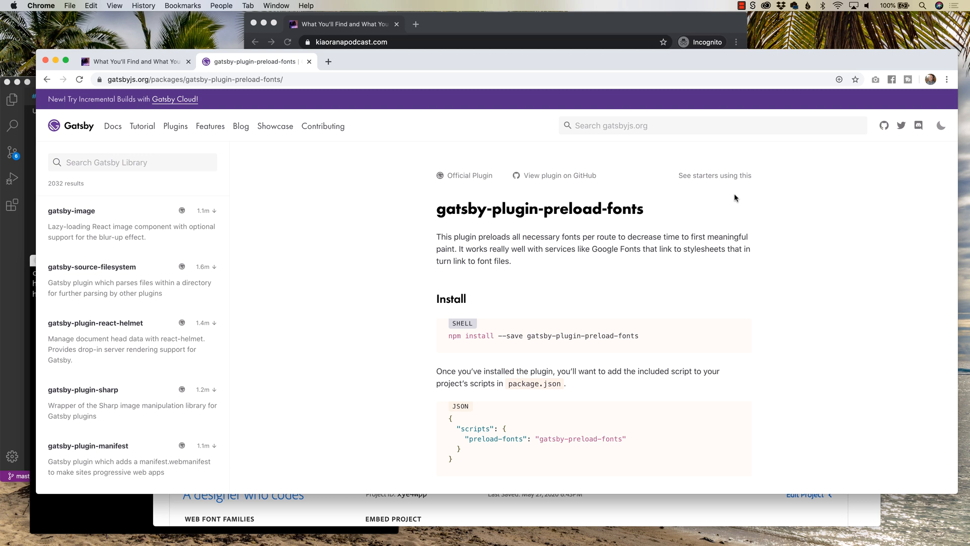
mouse_move(471, 215)
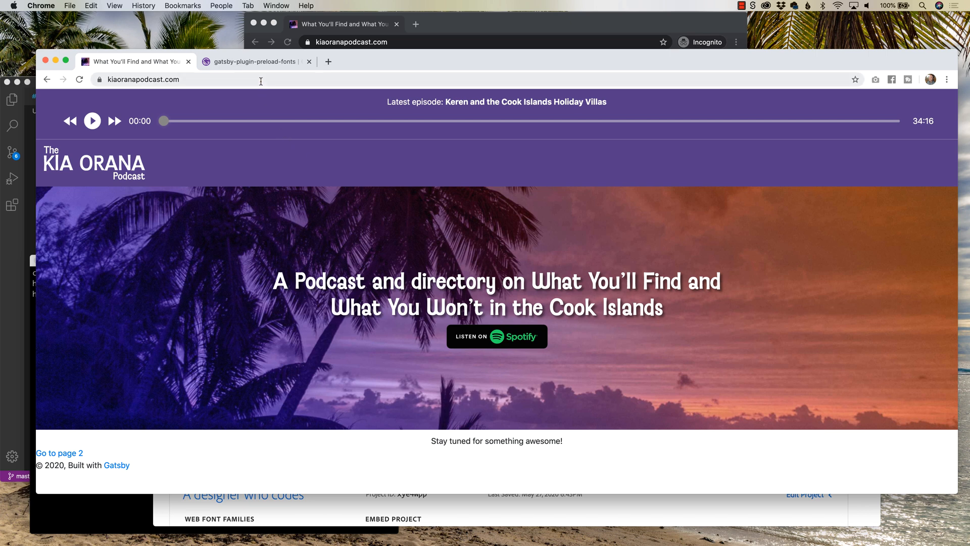
Step: Run yarn add gatsby-plugin-preload-fonts in the kia-orana-podcast project folder
click(251, 61)
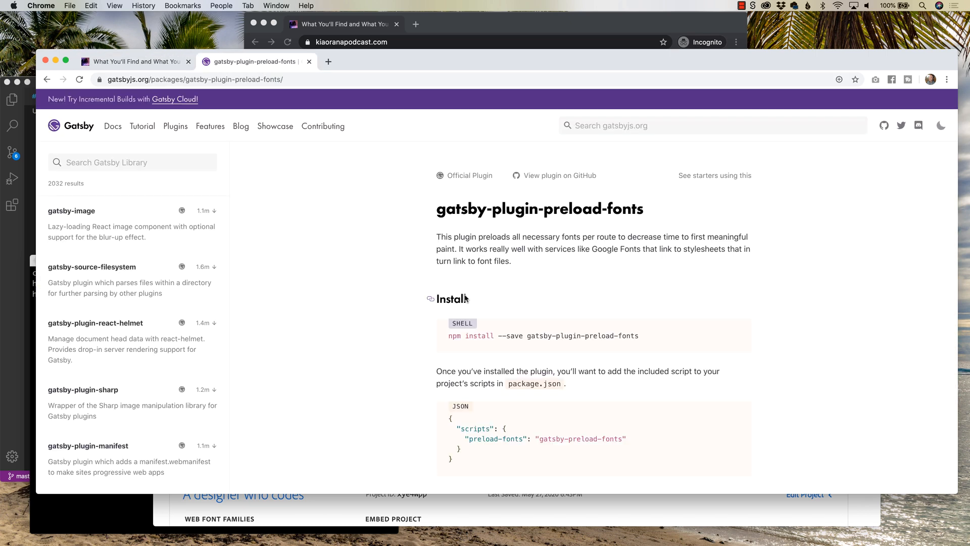
mouse_move(529, 292)
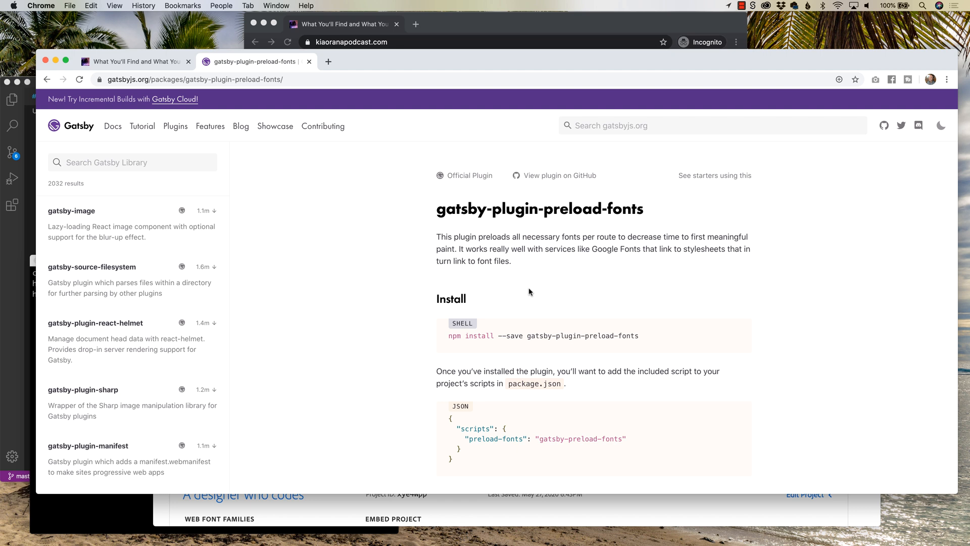
mouse_move(454, 227)
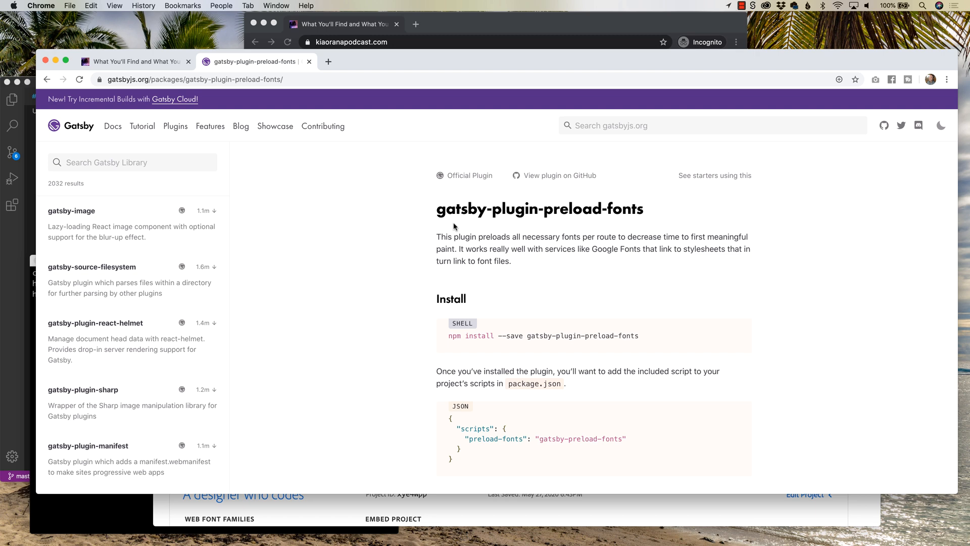
mouse_move(562, 330)
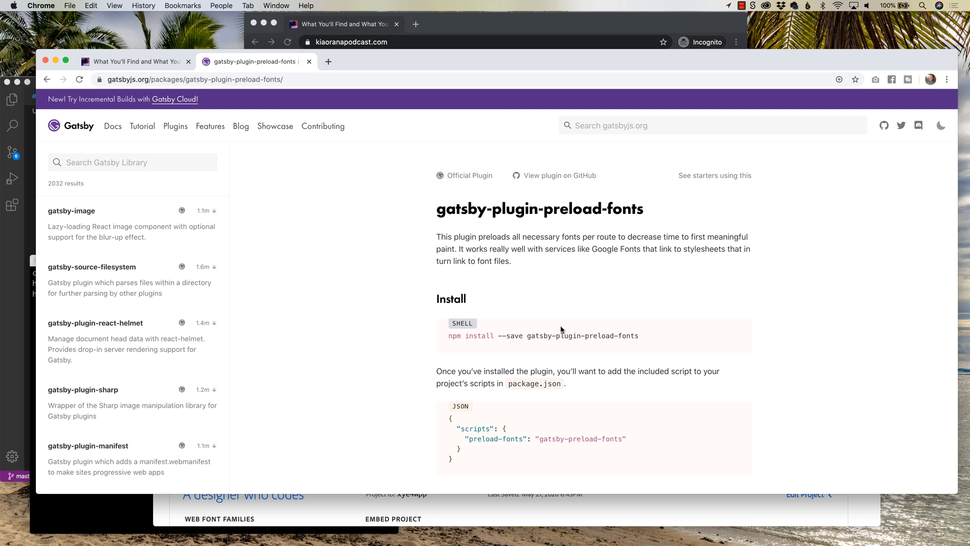
mouse_move(588, 317)
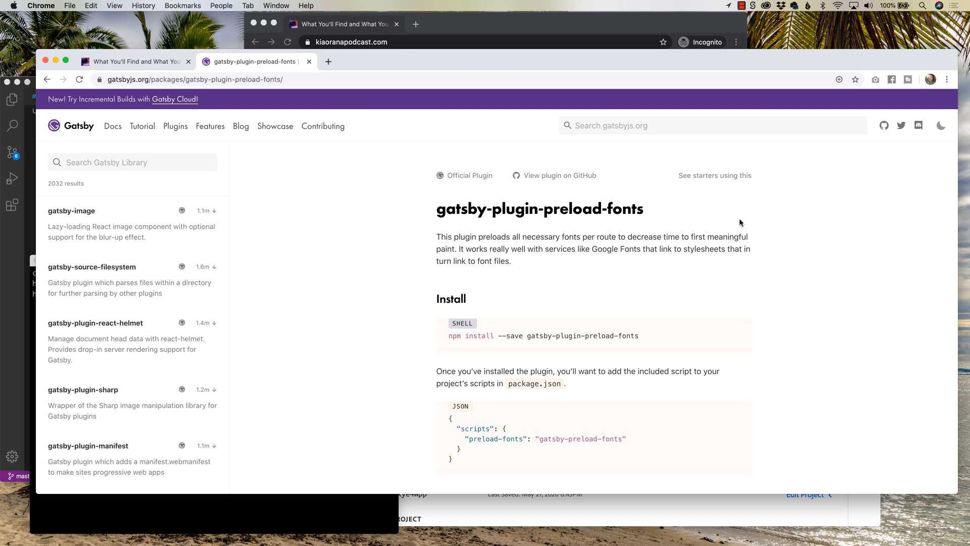
mouse_move(678, 228)
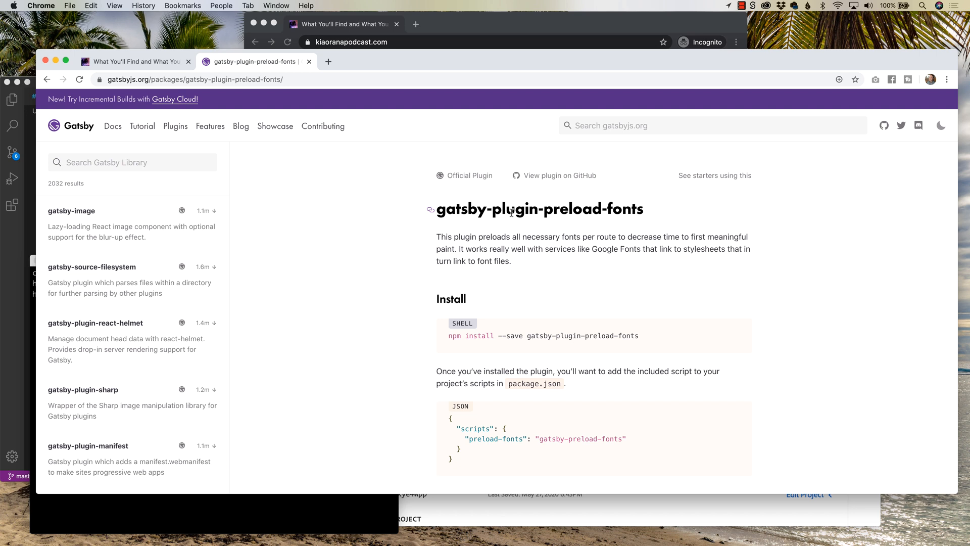
mouse_move(597, 209)
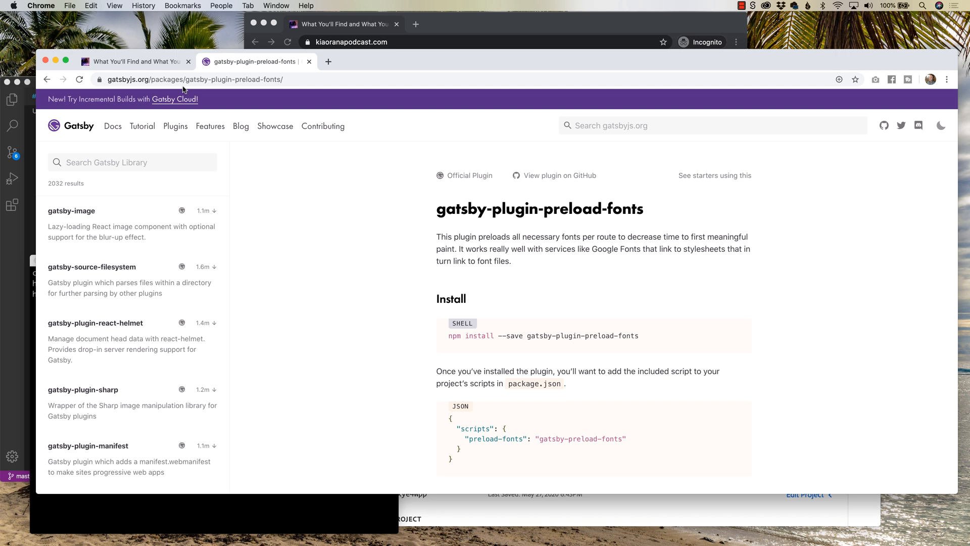
mouse_move(470, 347)
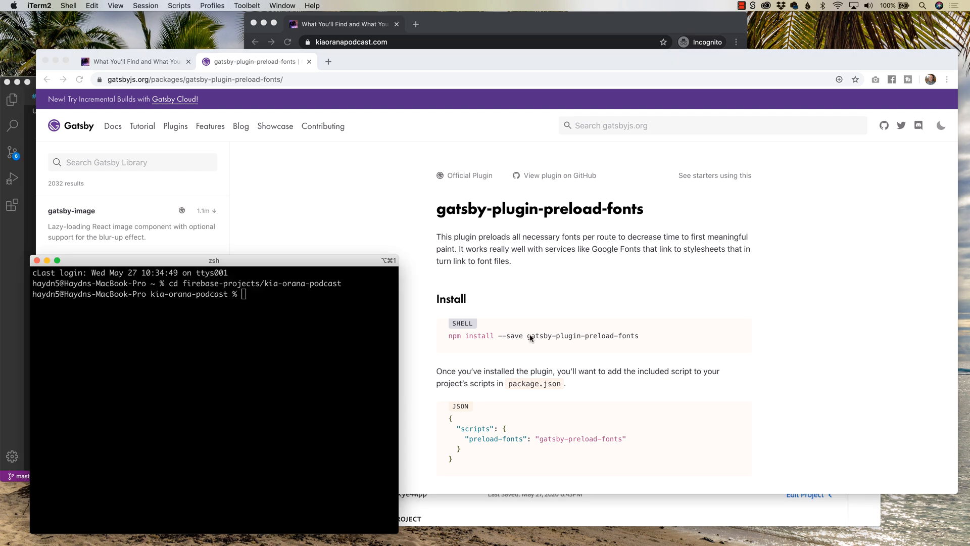
text(yarn)
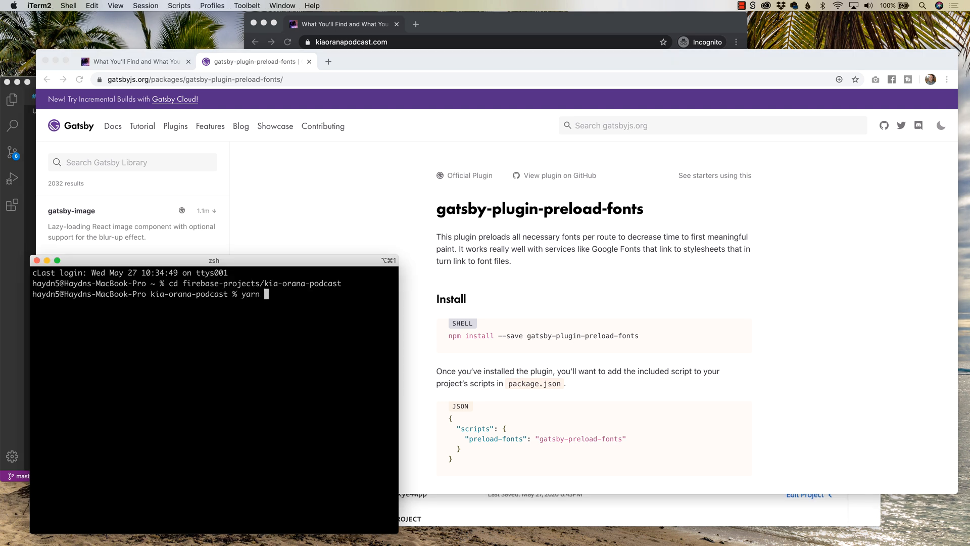
text(add gatsb)
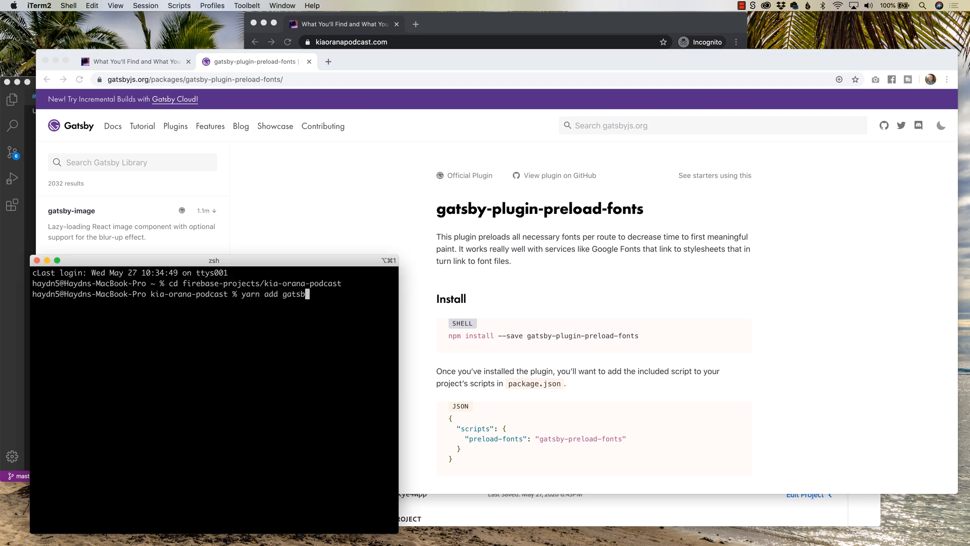
text(y-plugin)
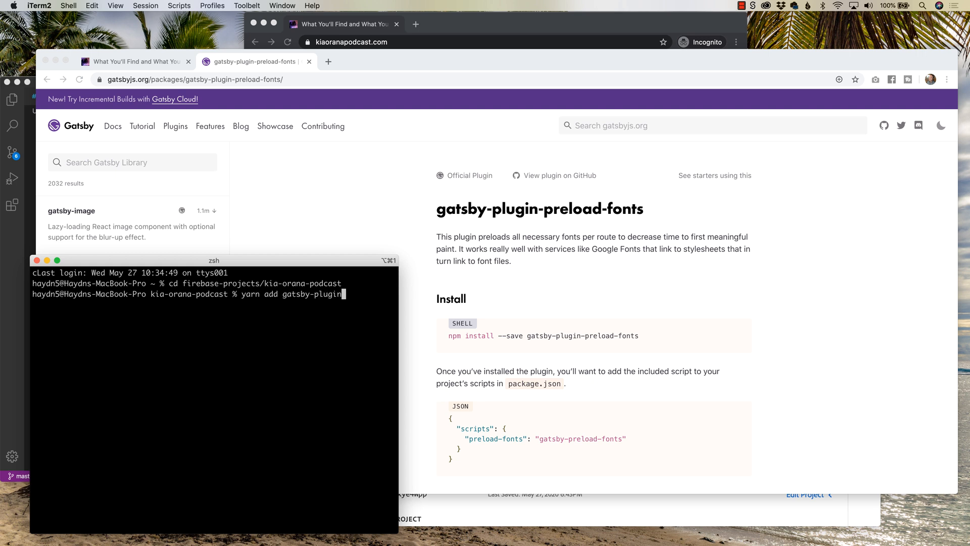
text(prel)
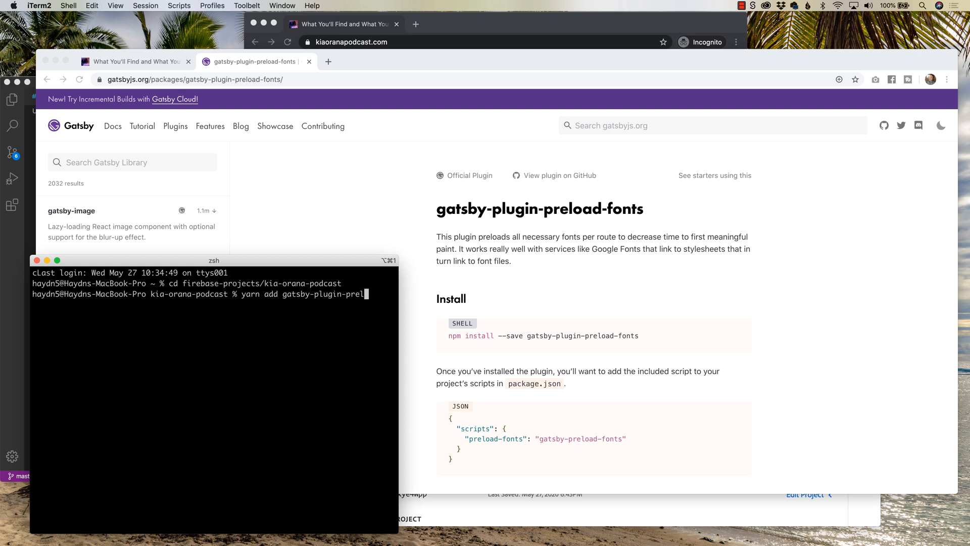
text(oad-fonts)
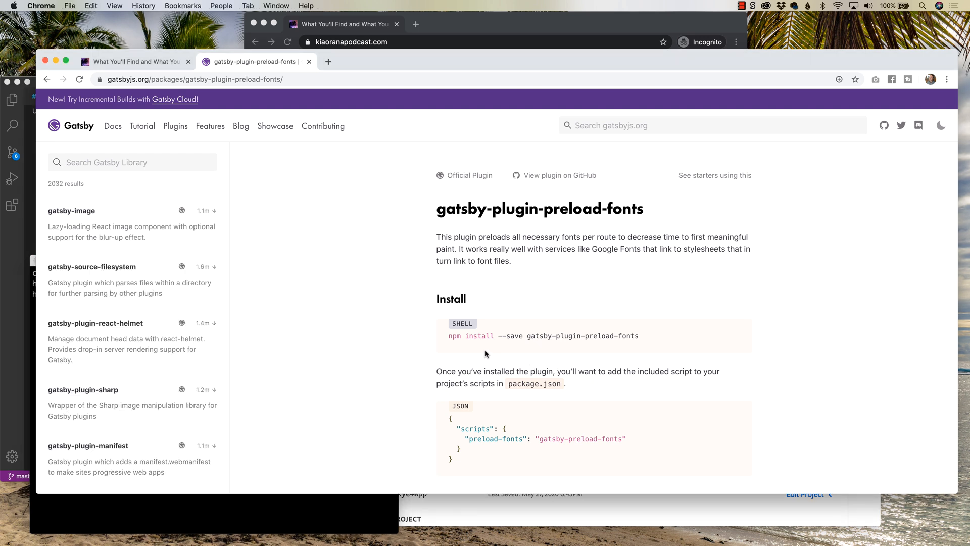
Step: Scroll the plugin page past the package.json scripts to the How to use gatsby-config.js entry
scroll(down, 3)
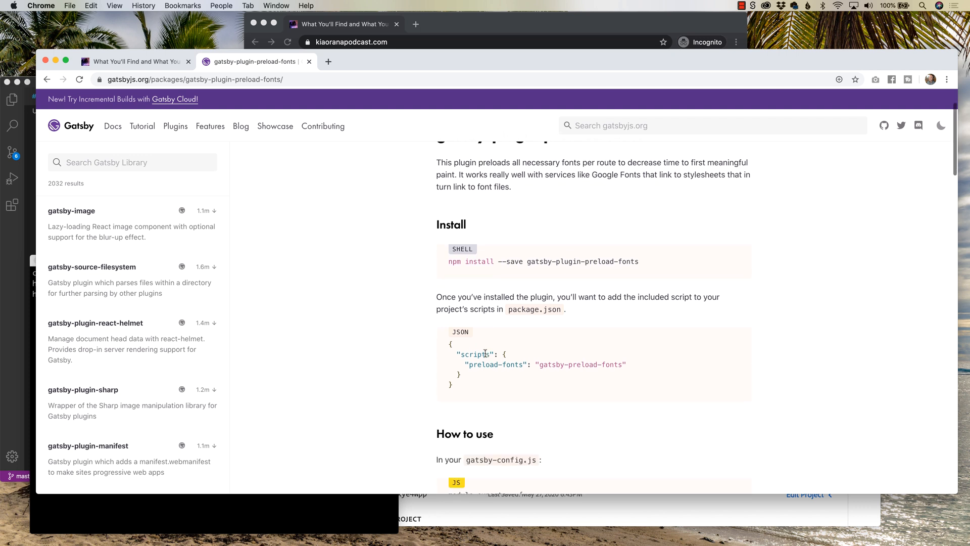
scroll(down, 3)
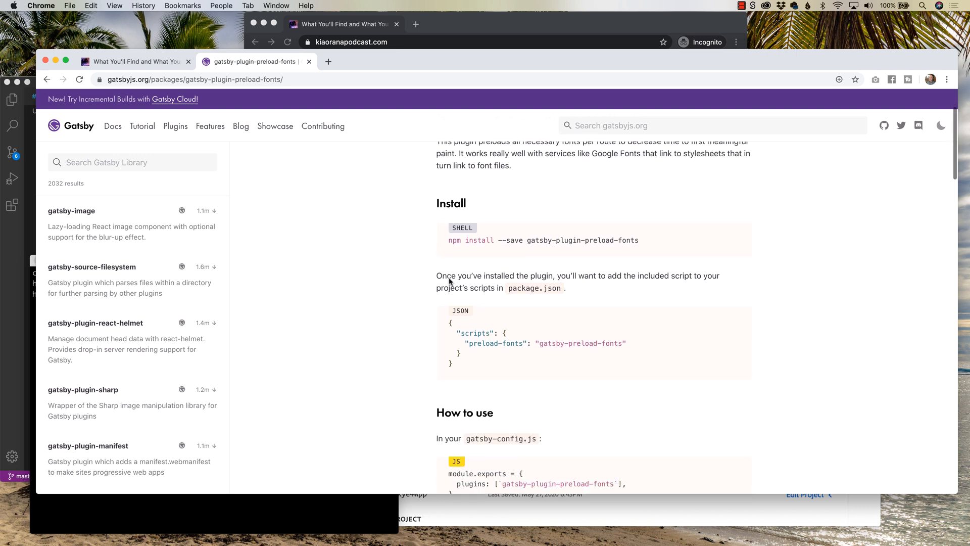
scroll(down, 3)
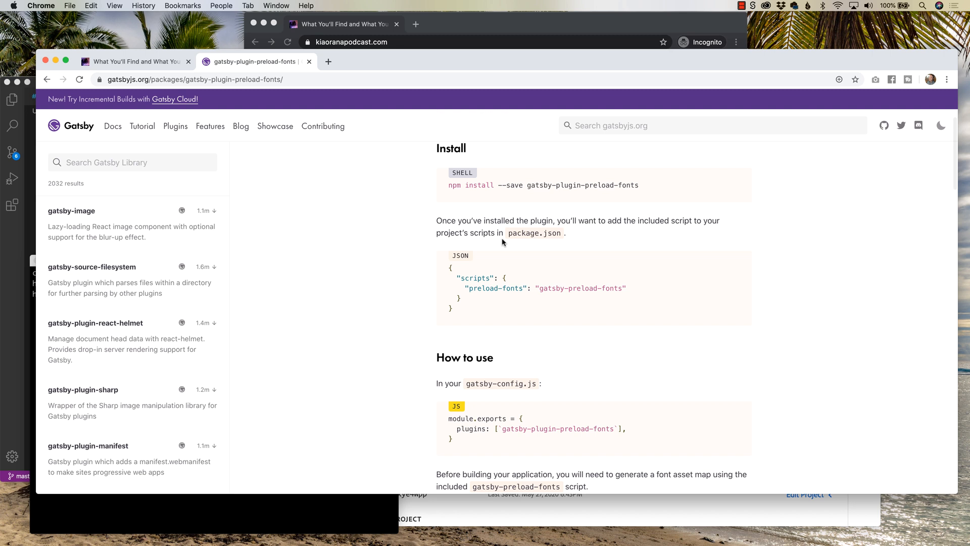
mouse_move(552, 240)
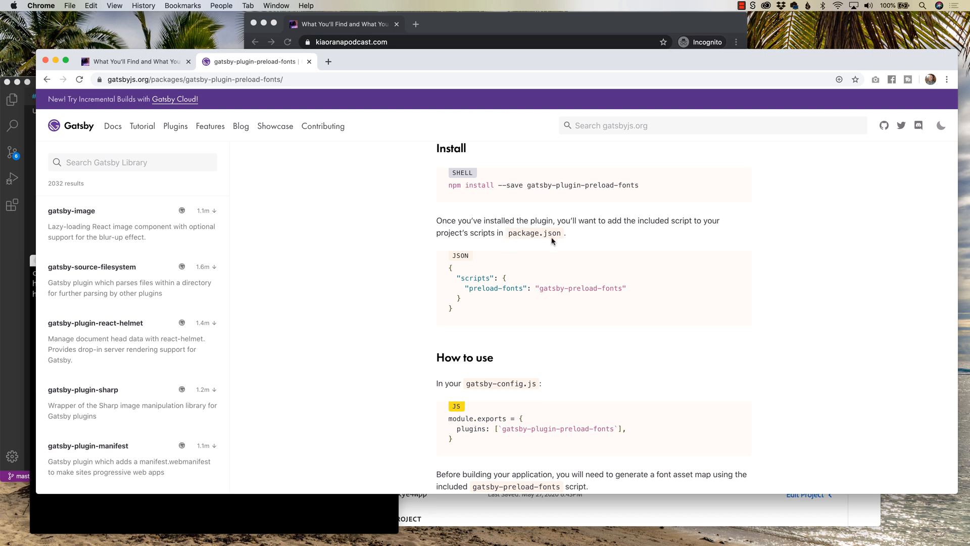
mouse_move(534, 298)
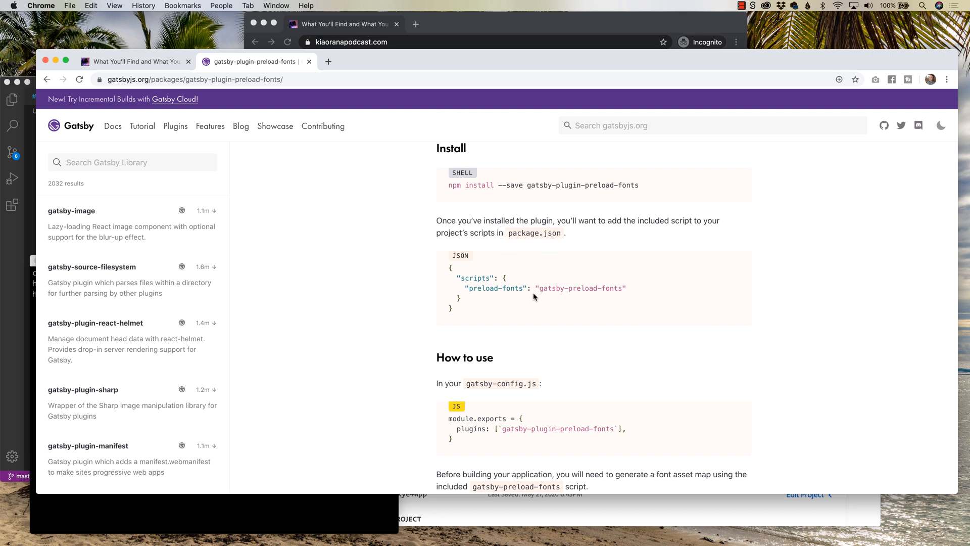
mouse_move(586, 291)
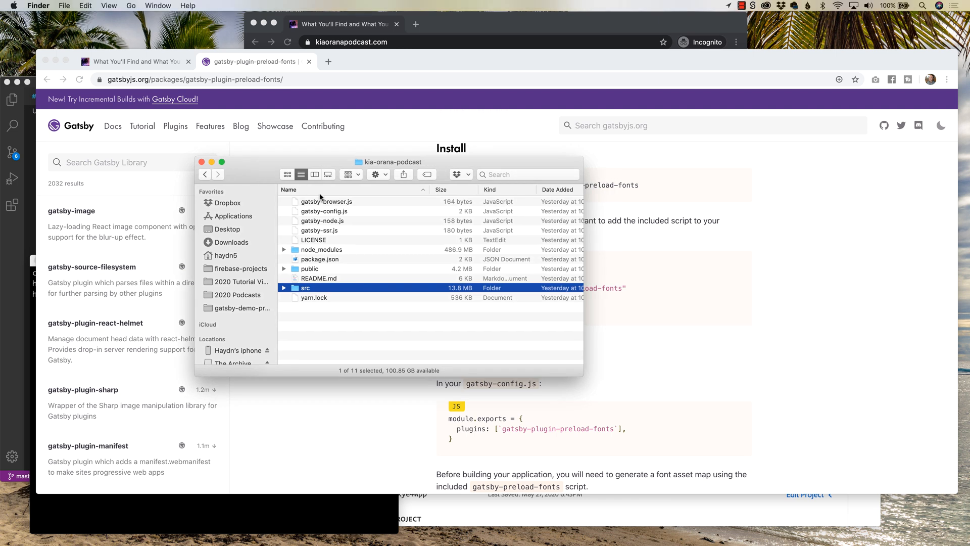
mouse_move(322, 265)
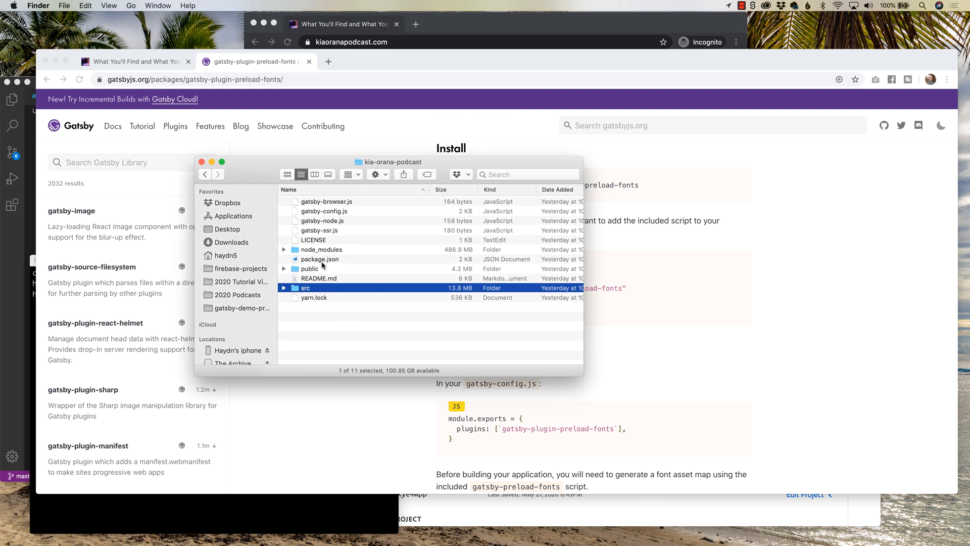
Step: Copy the "preload-fonts": "gatsby-preload-fonts" line into package.json's scripts section
right_click(320, 259)
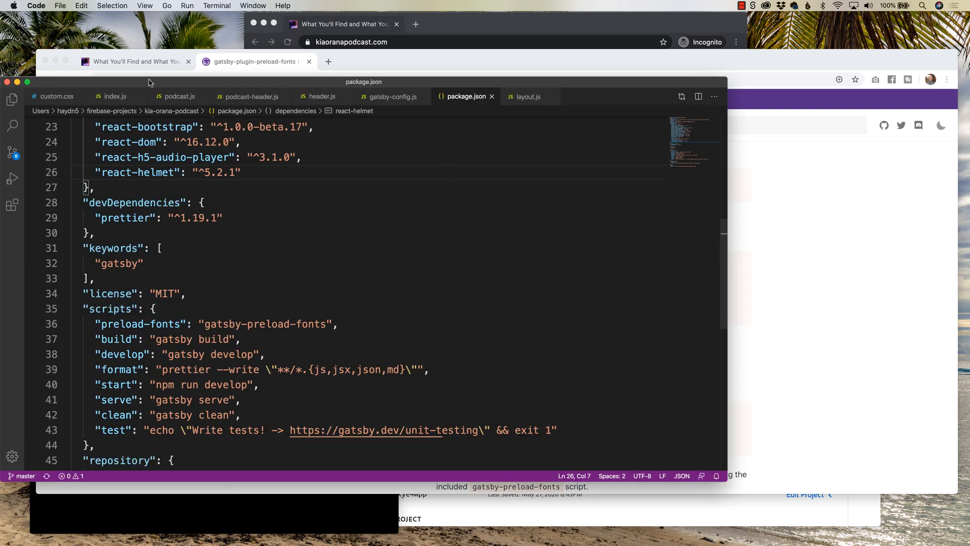
mouse_move(325, 287)
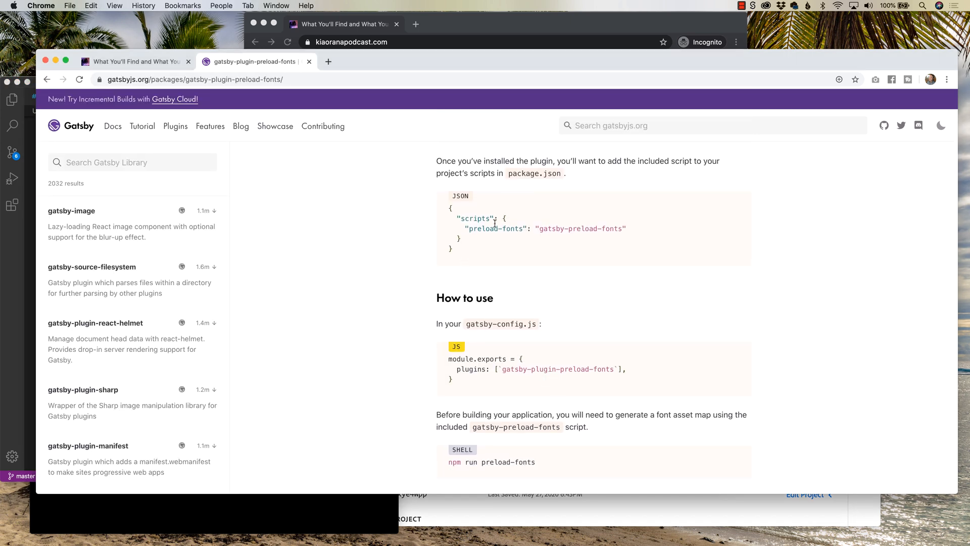
drag(460, 228, 626, 229)
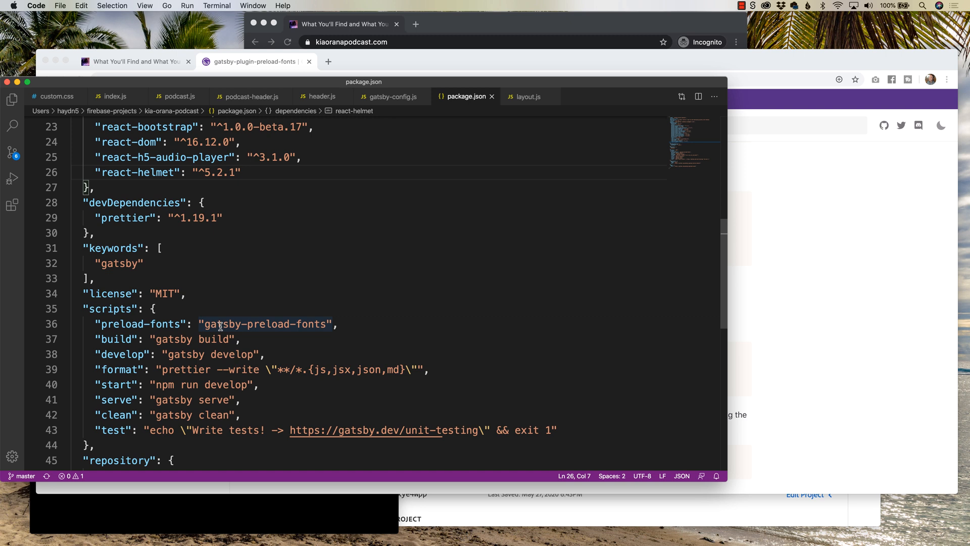
scroll(down, 3)
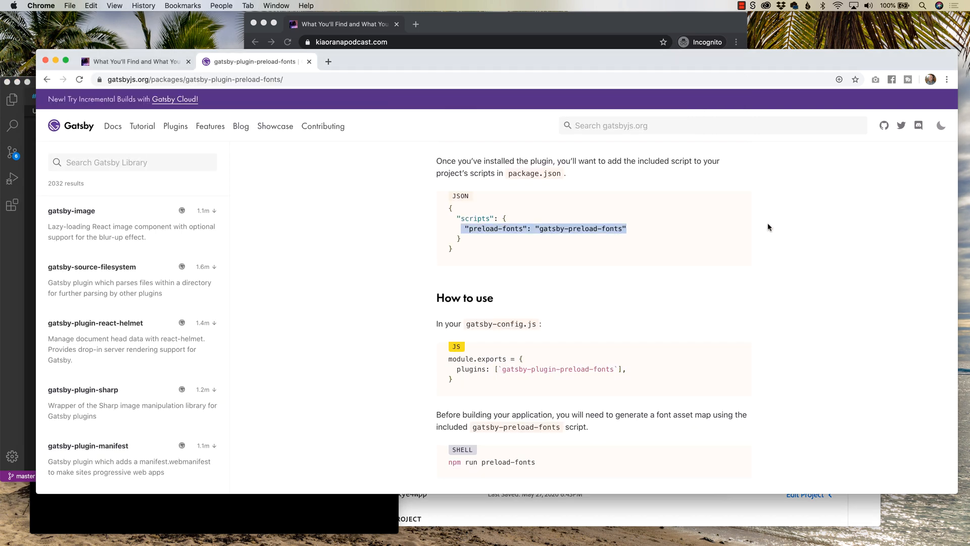
mouse_move(728, 277)
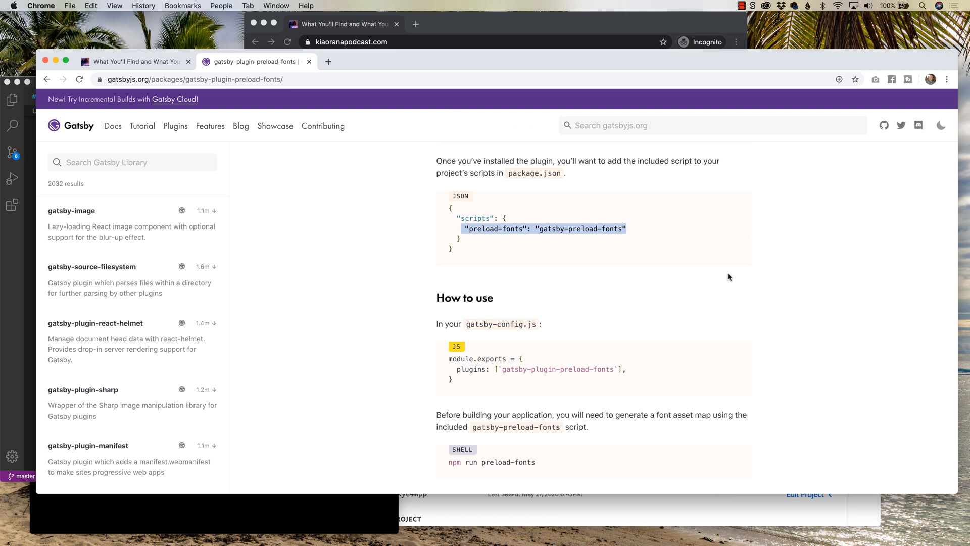
Step: Open gatsby-config.js in VS Code to check that gatsby-plugin-preload-fonts is listed in plugins
scroll(down, 3)
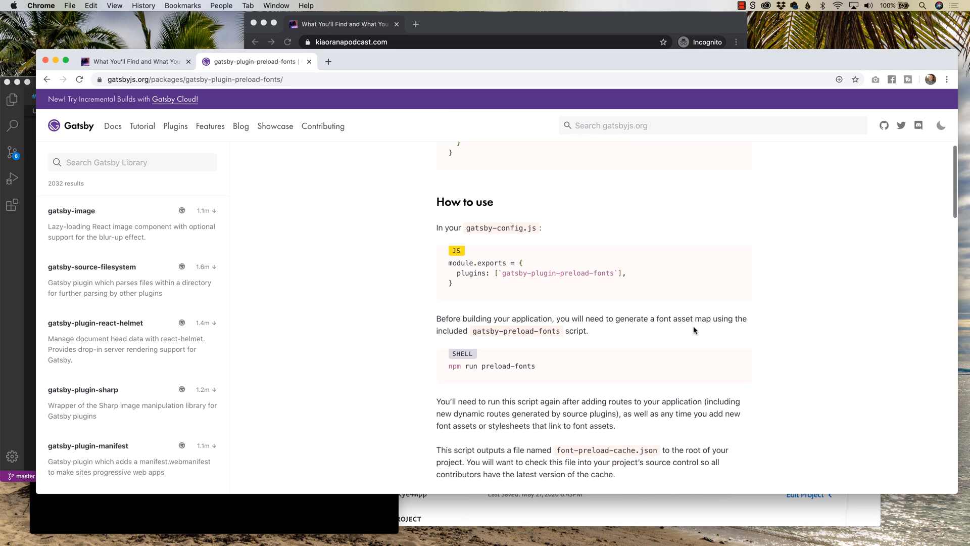
mouse_move(441, 220)
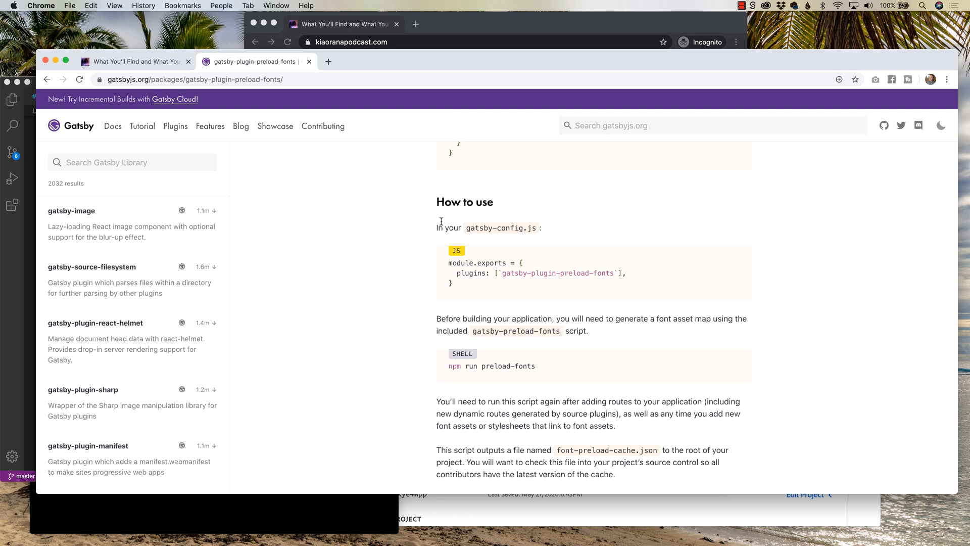
mouse_move(498, 272)
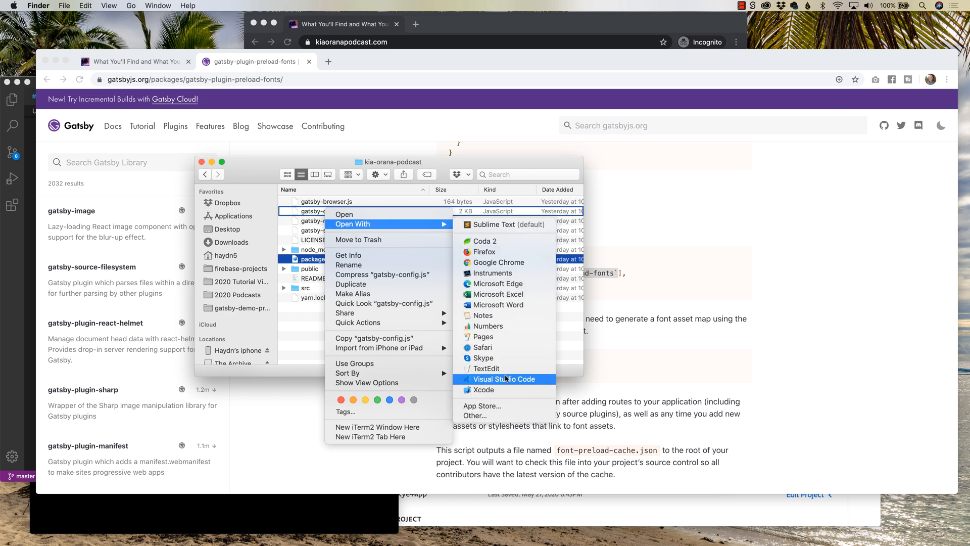
click(502, 378)
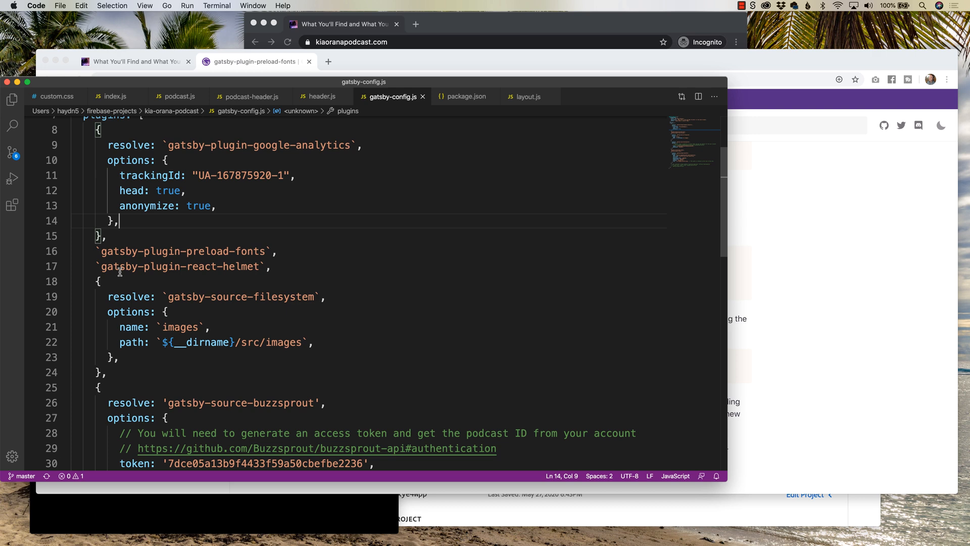
mouse_move(286, 247)
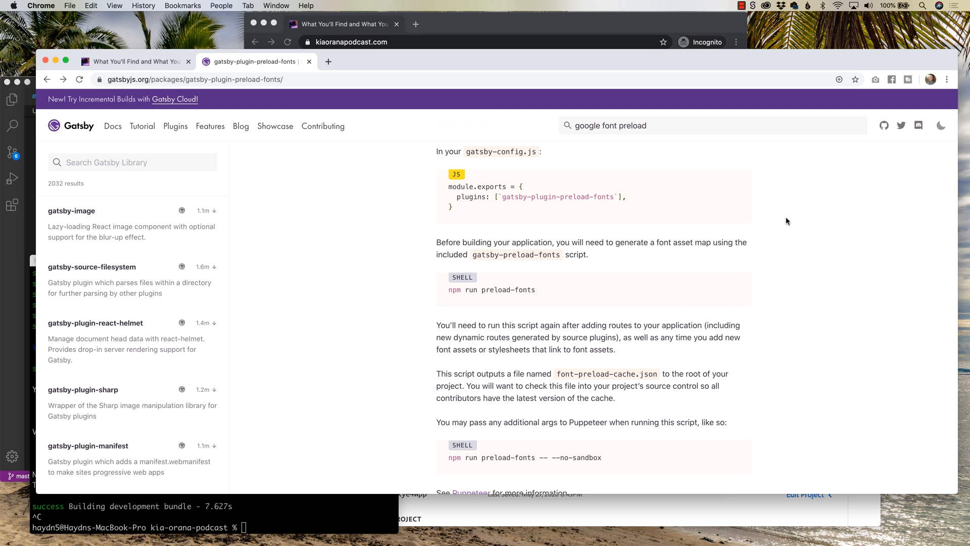
mouse_move(524, 244)
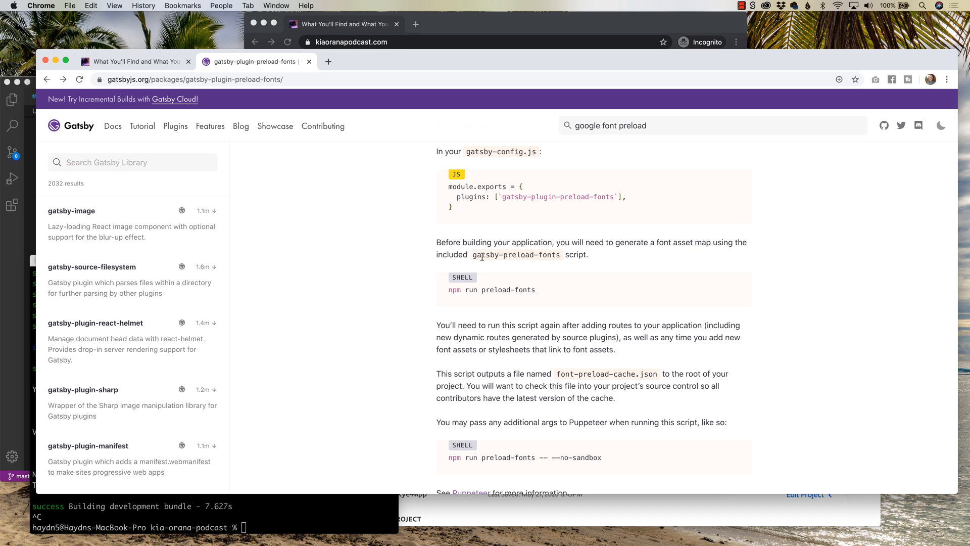
mouse_move(449, 291)
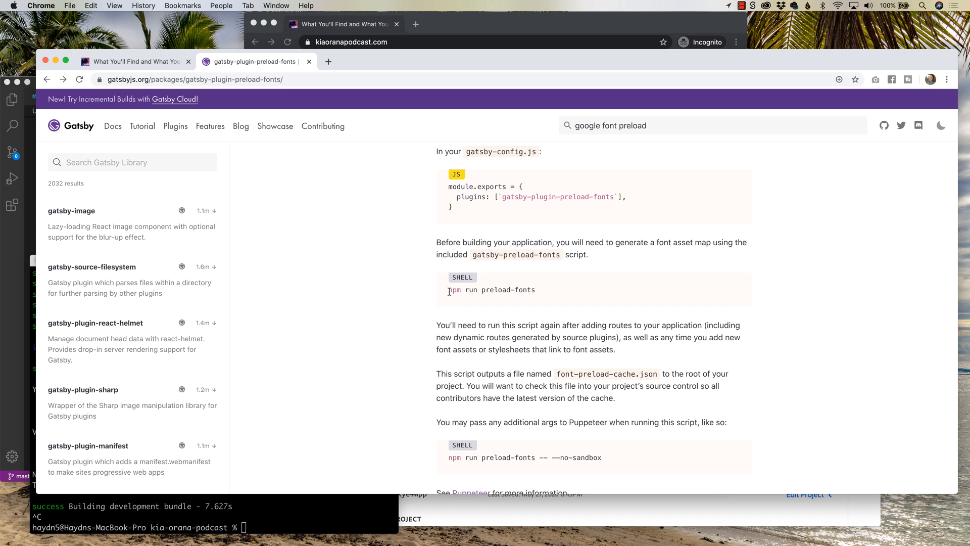
mouse_move(508, 290)
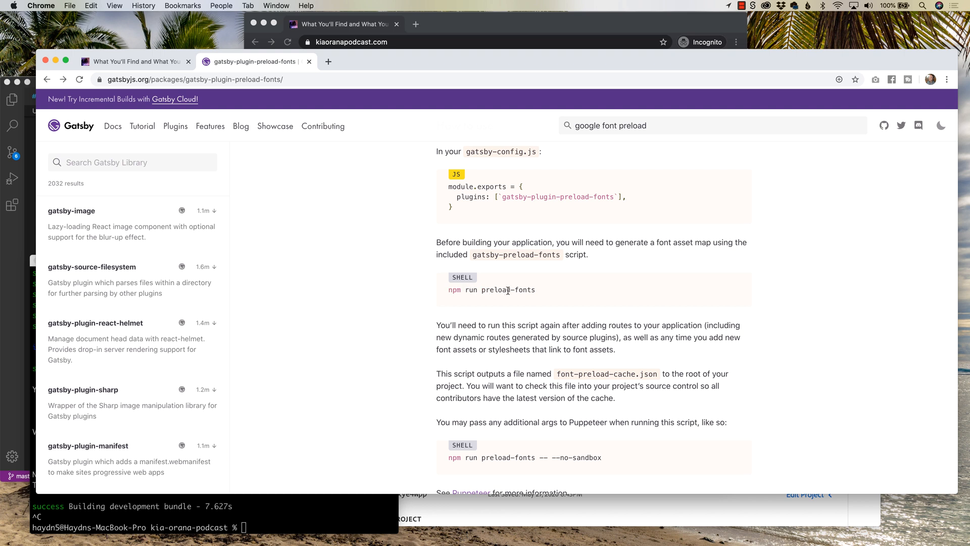
Step: Select the npm run preload-fonts command snippet on the plugin page
double_click(470, 289)
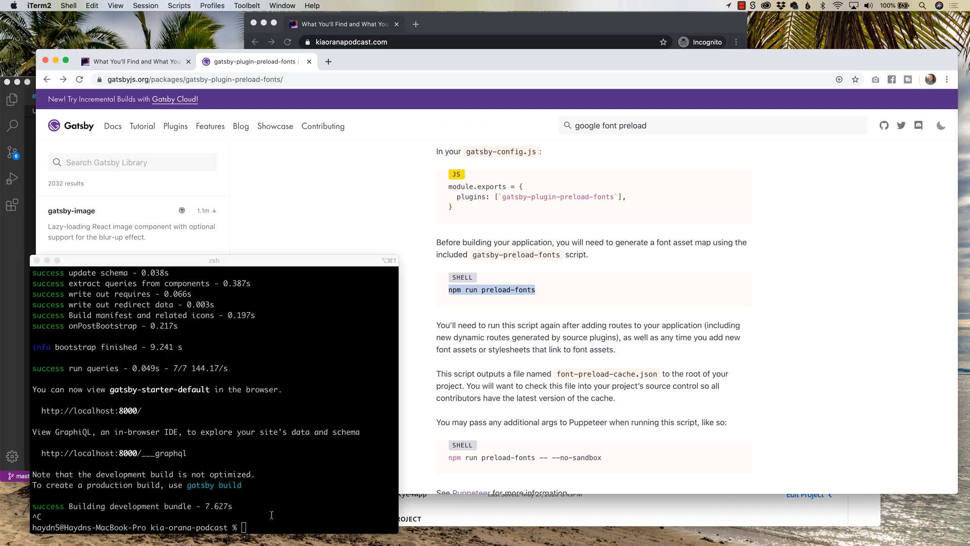
Step: Run npm run preload-fonts, hit the dev server connection error, and enter gatsby develop
text(npm run preload-fonts)
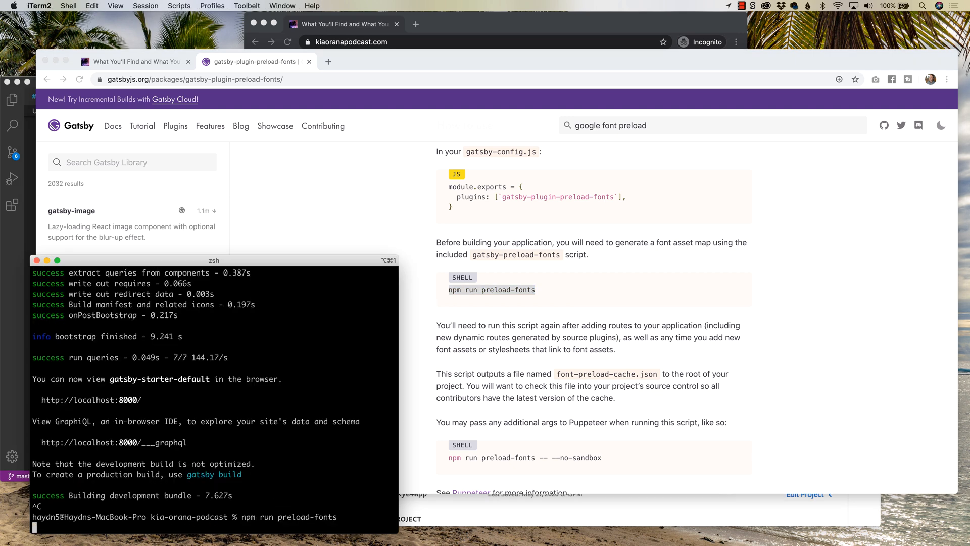
key(Return)
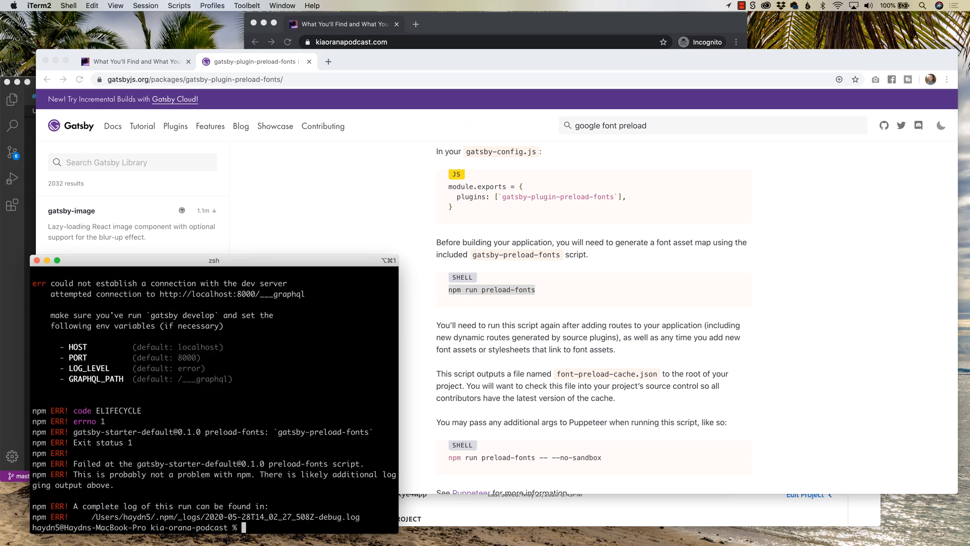
mouse_move(182, 392)
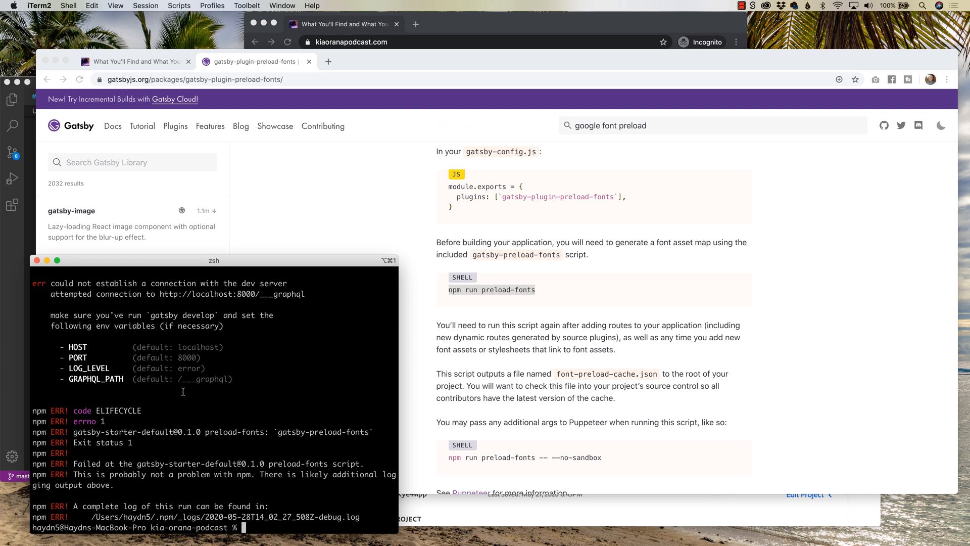
drag(213, 260, 248, 262)
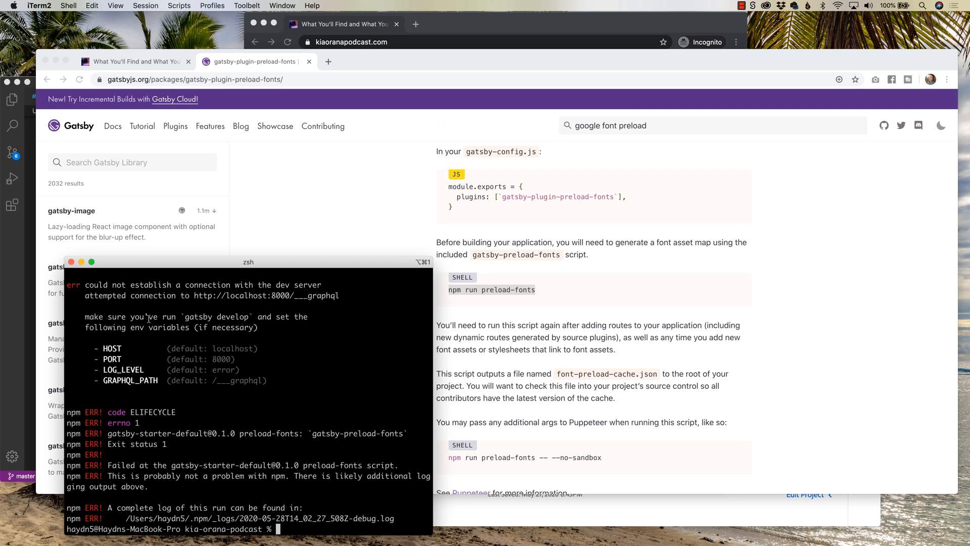
mouse_move(236, 317)
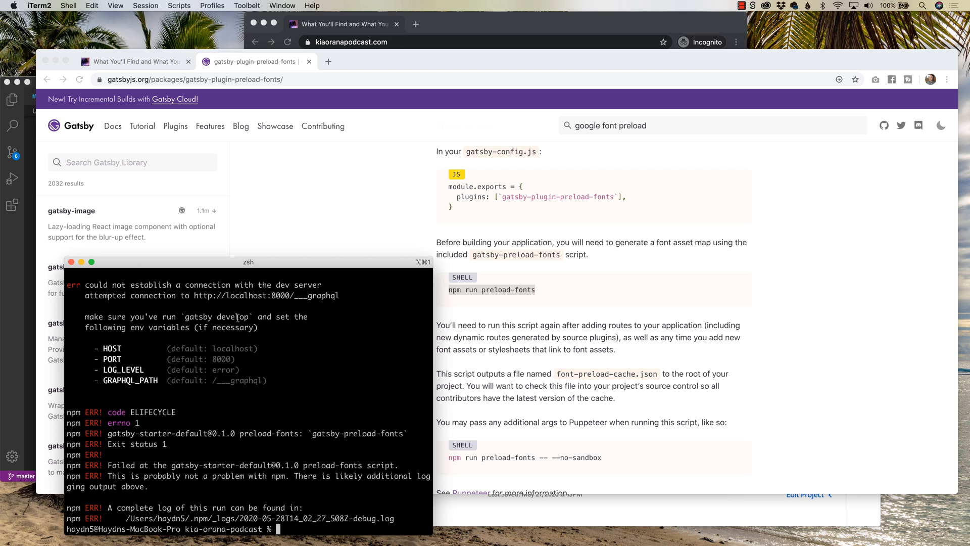
text(gatsby develop)
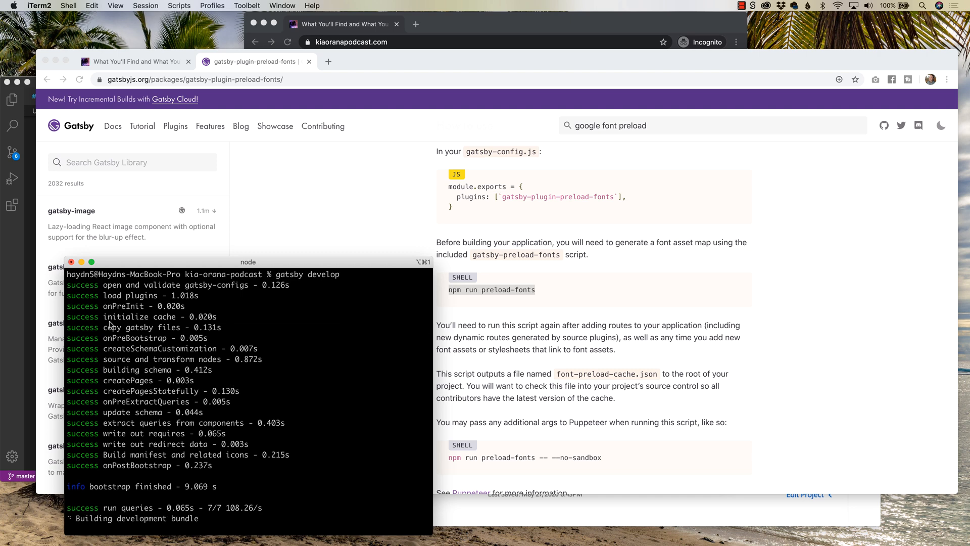
mouse_move(218, 407)
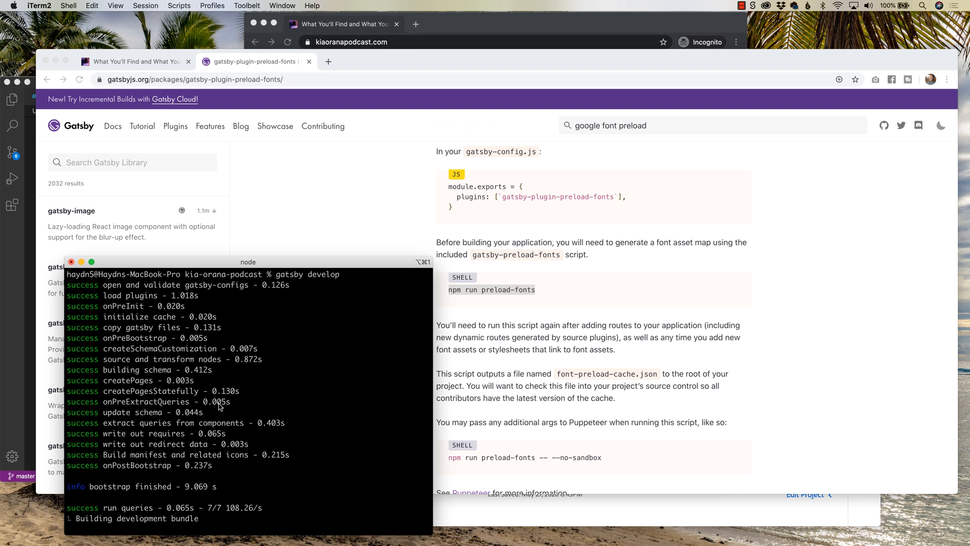
mouse_move(287, 486)
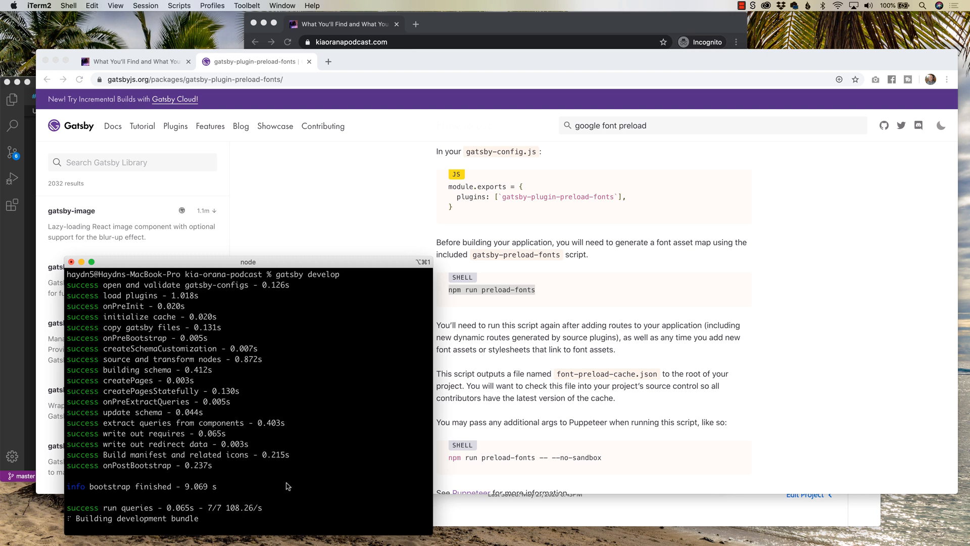
Step: Scroll the gatsby develop output to confirm the site is served at localhost:8000
scroll(down, 3)
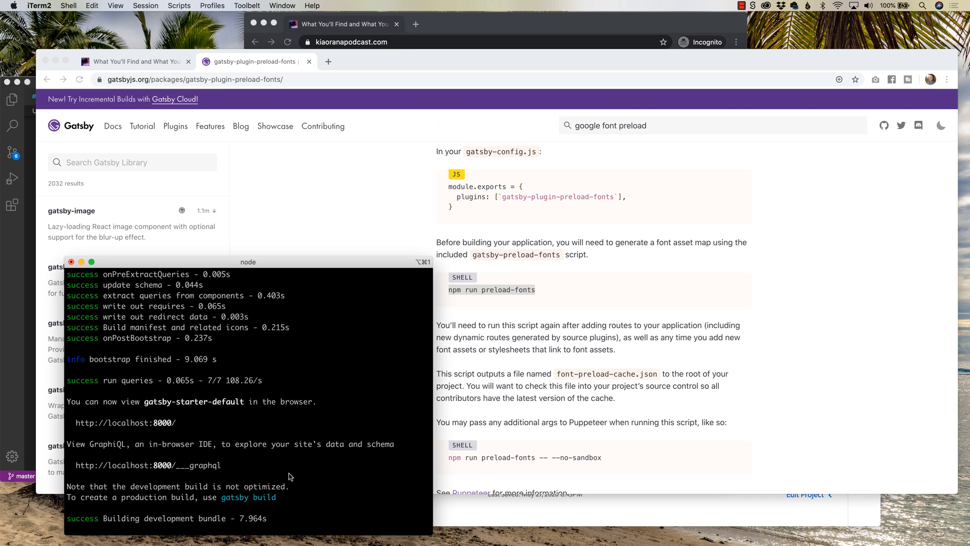
mouse_move(293, 463)
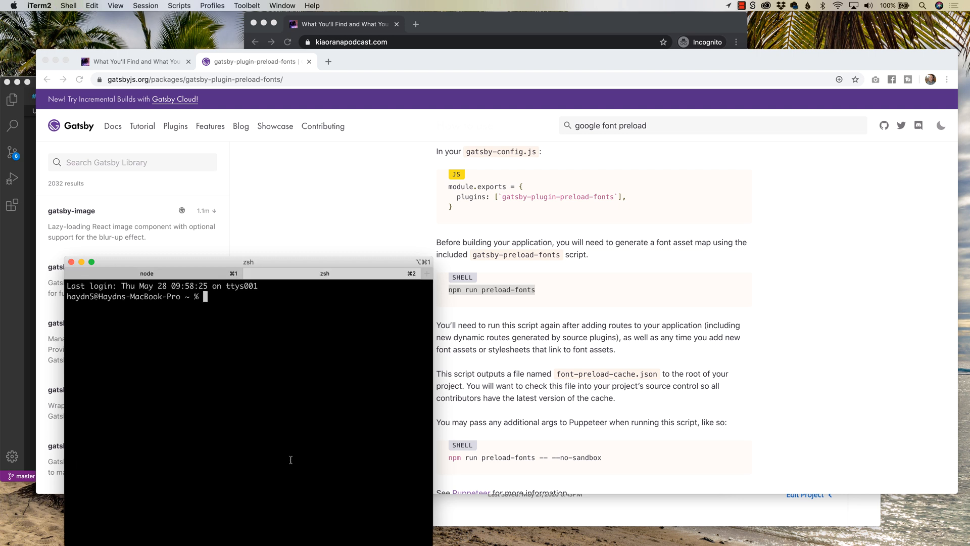
Step: In the second tab, cd to firebase-projects/kia-orana-podcast, run preload-fonts, and answer y to crawl
text(cd)
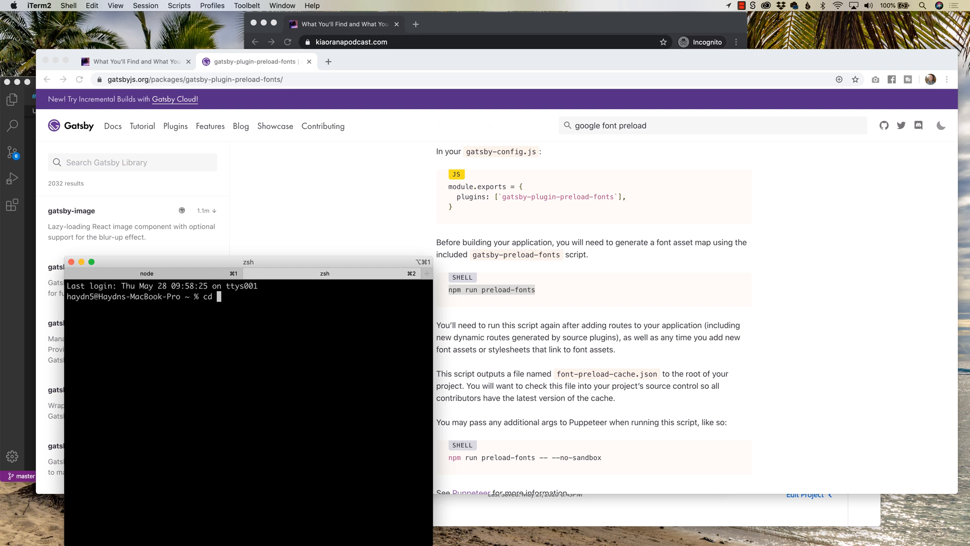
text(firebase-projects/)
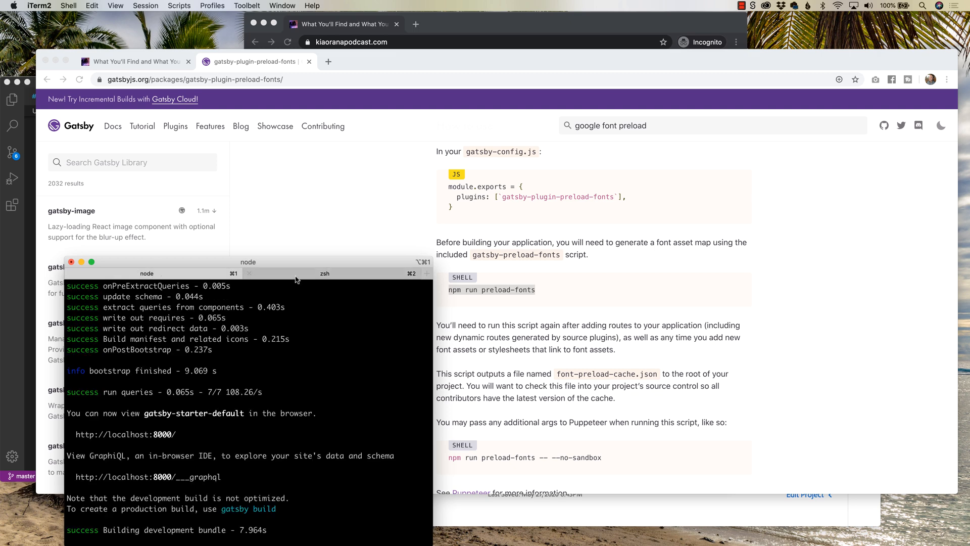
click(324, 273)
text(npm run preload-fonts)
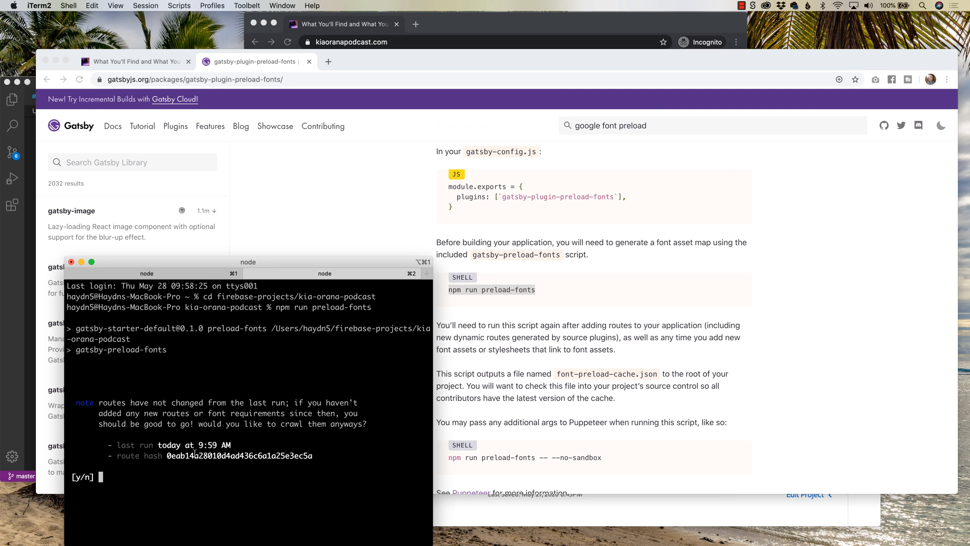
text(y)
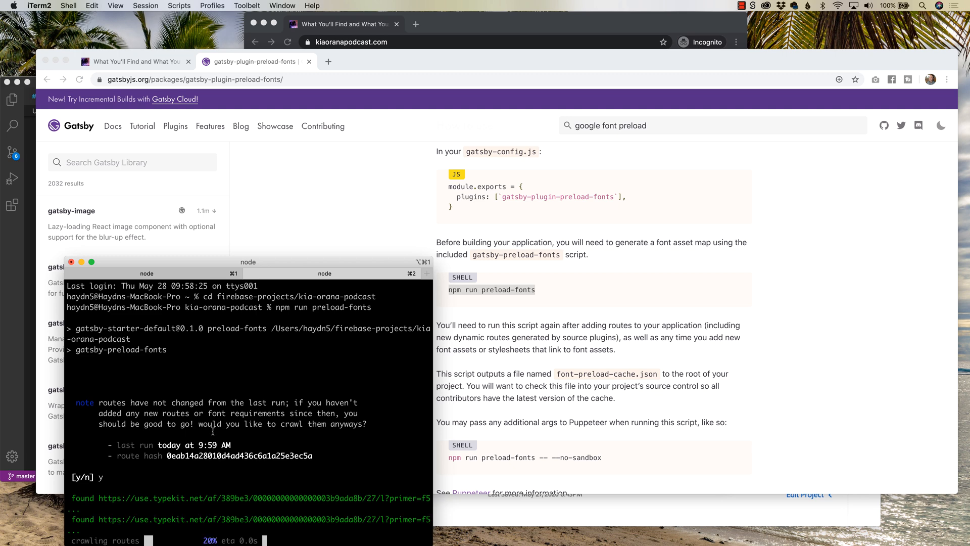
drag(247, 262, 190, 144)
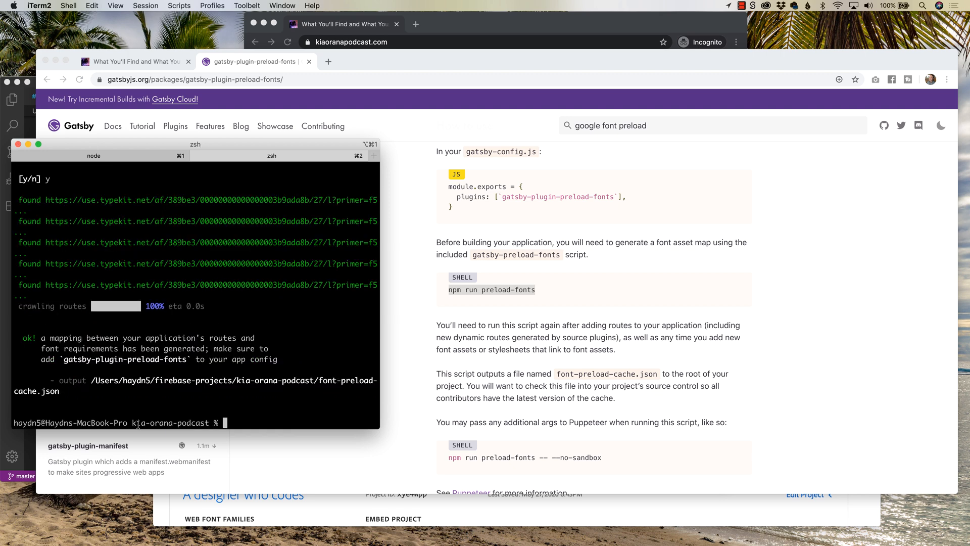
mouse_move(424, 444)
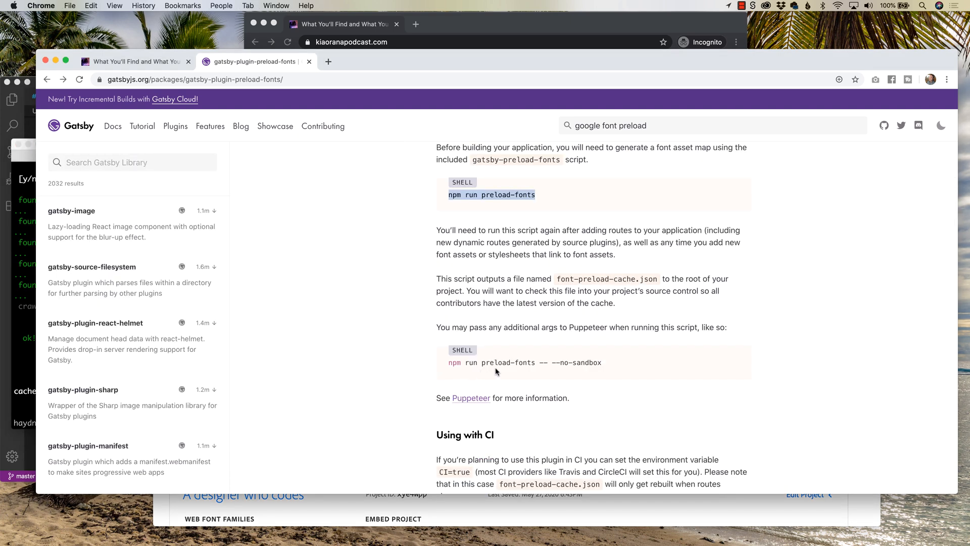
scroll(down, 3)
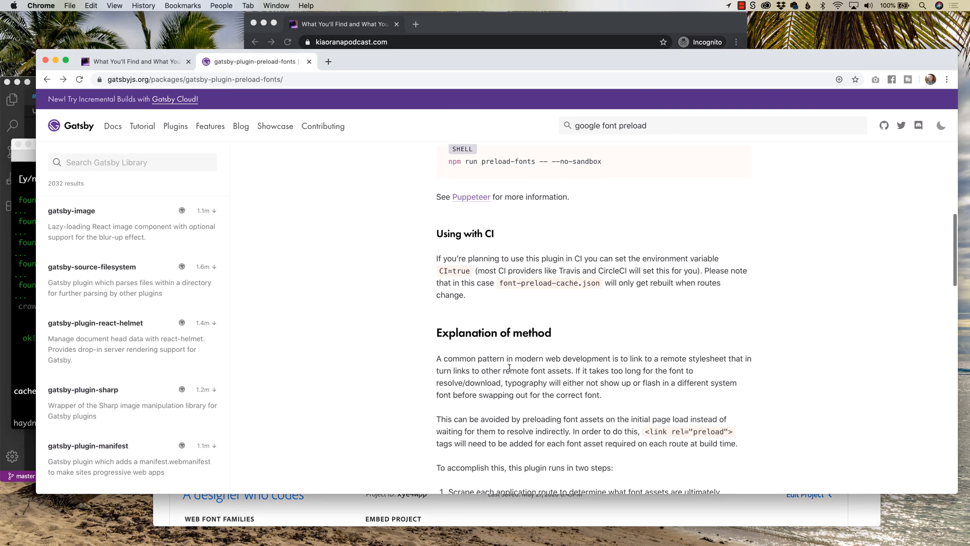
scroll(down, 3)
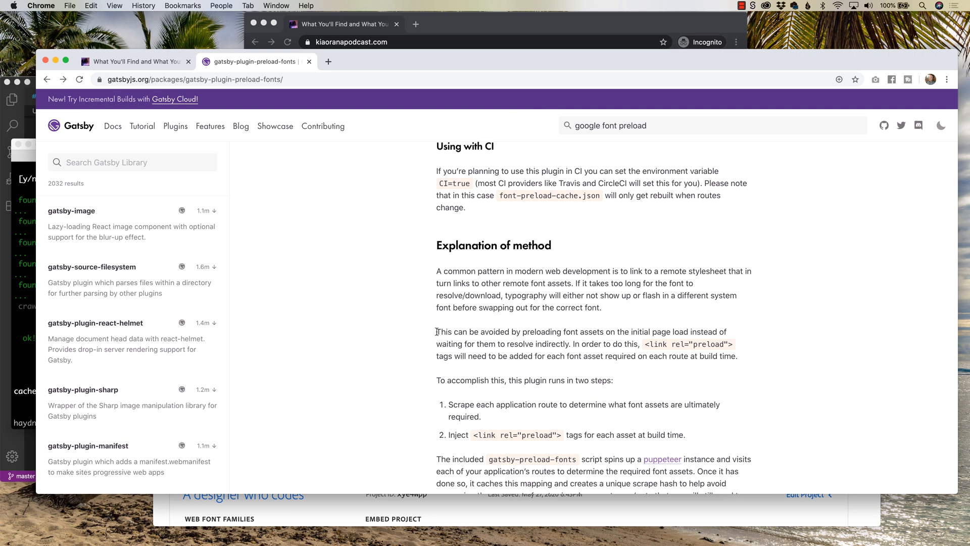
mouse_move(647, 344)
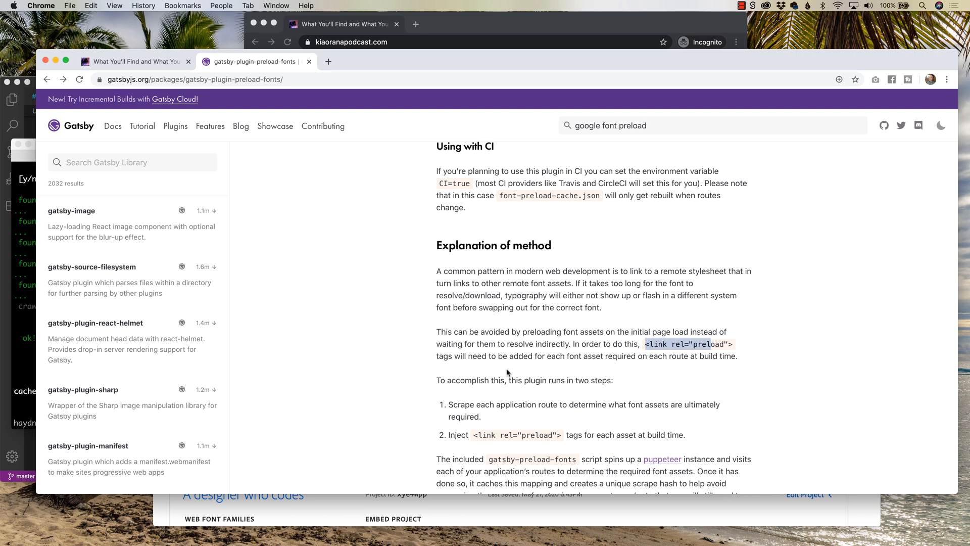
mouse_move(623, 370)
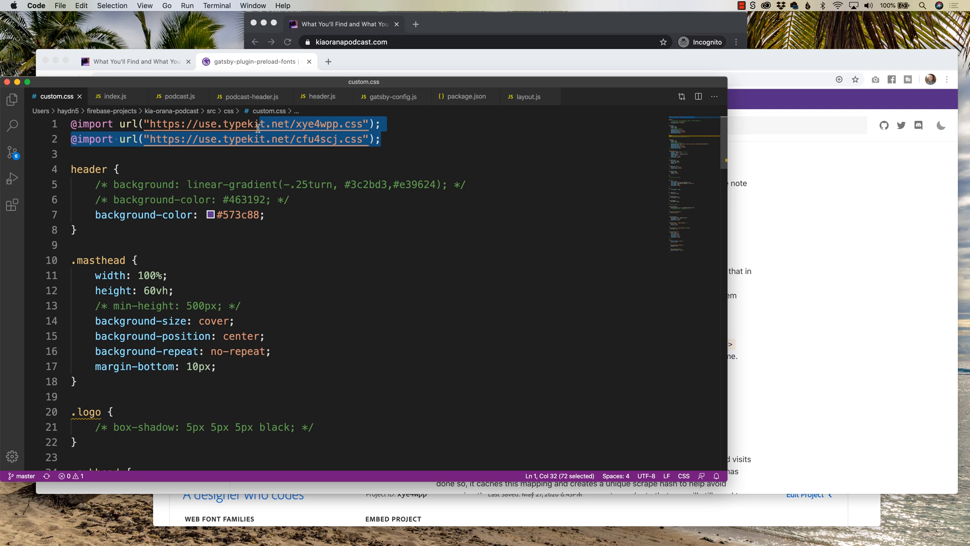
mouse_move(253, 128)
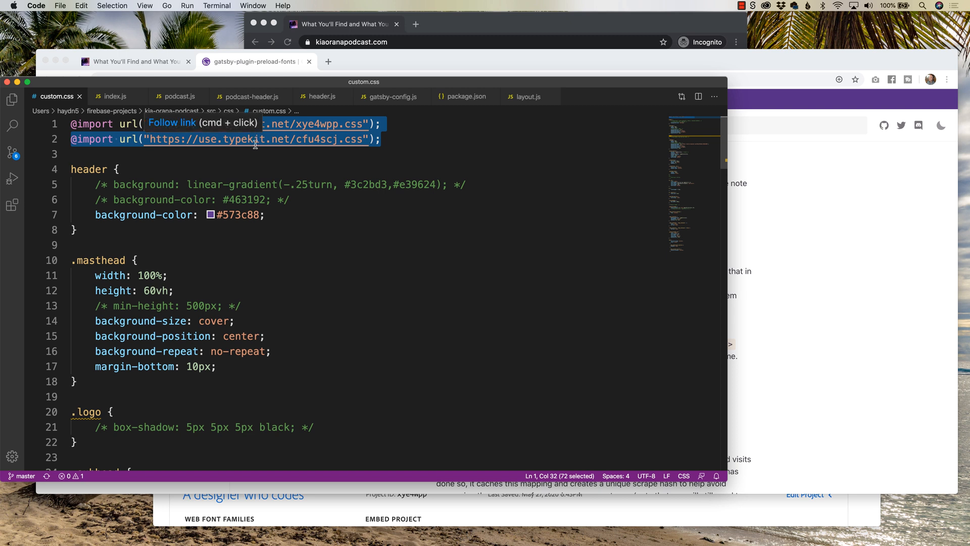
mouse_move(256, 139)
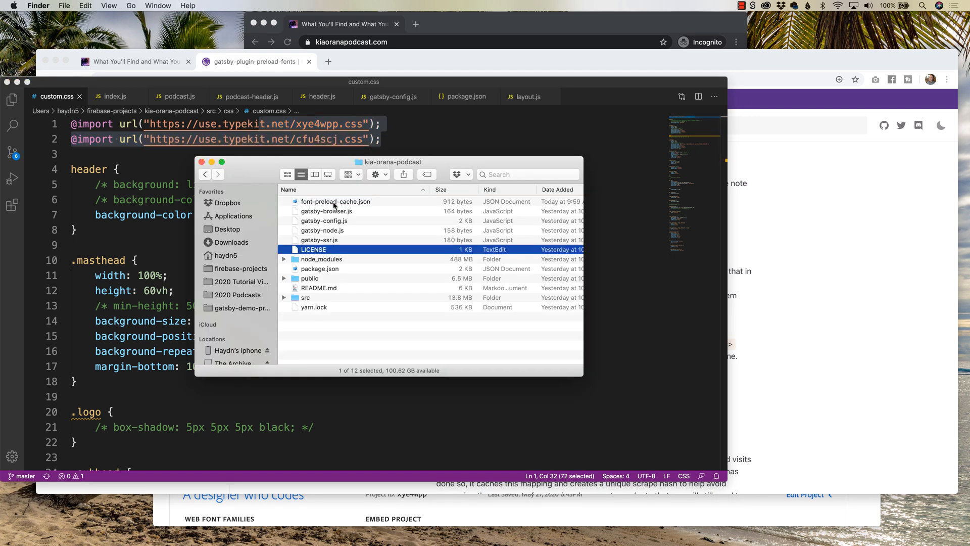
mouse_move(359, 204)
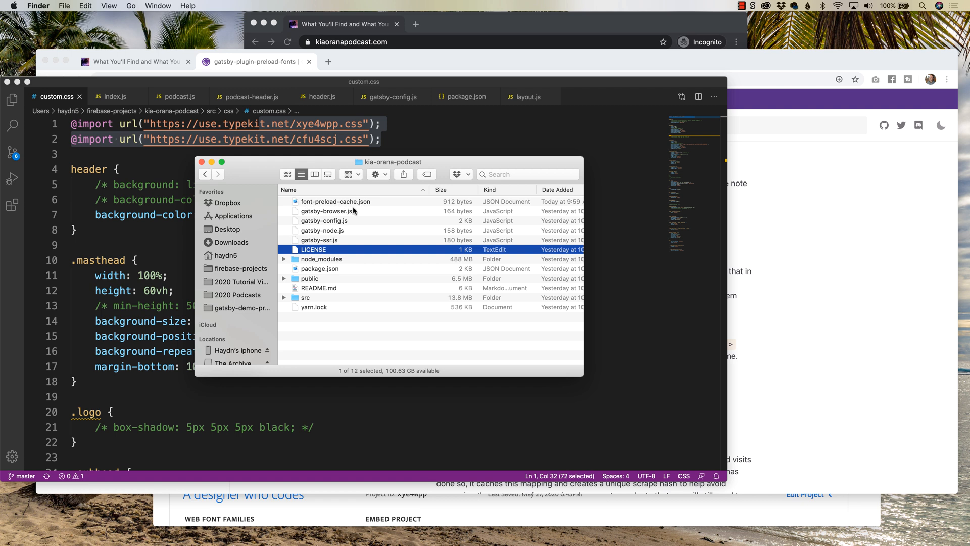
mouse_move(361, 212)
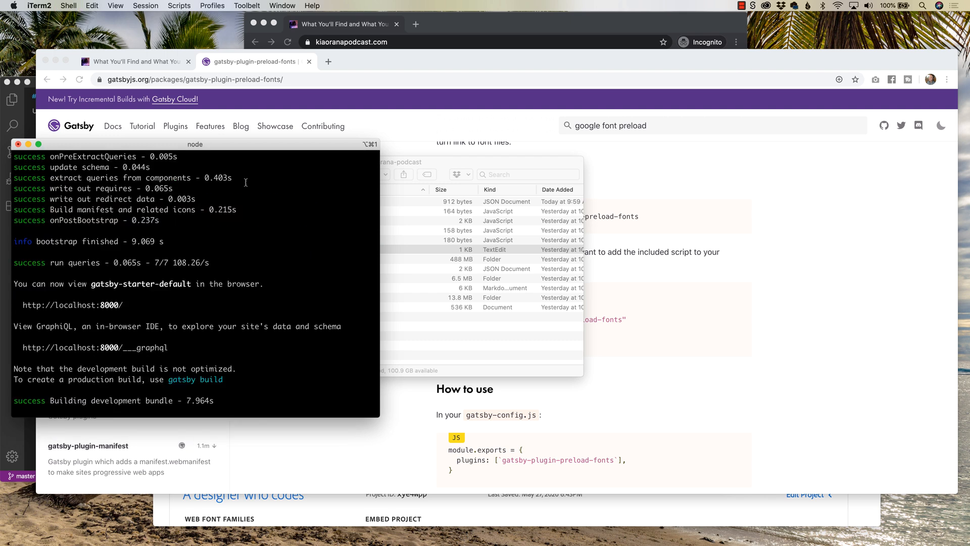
mouse_move(165, 267)
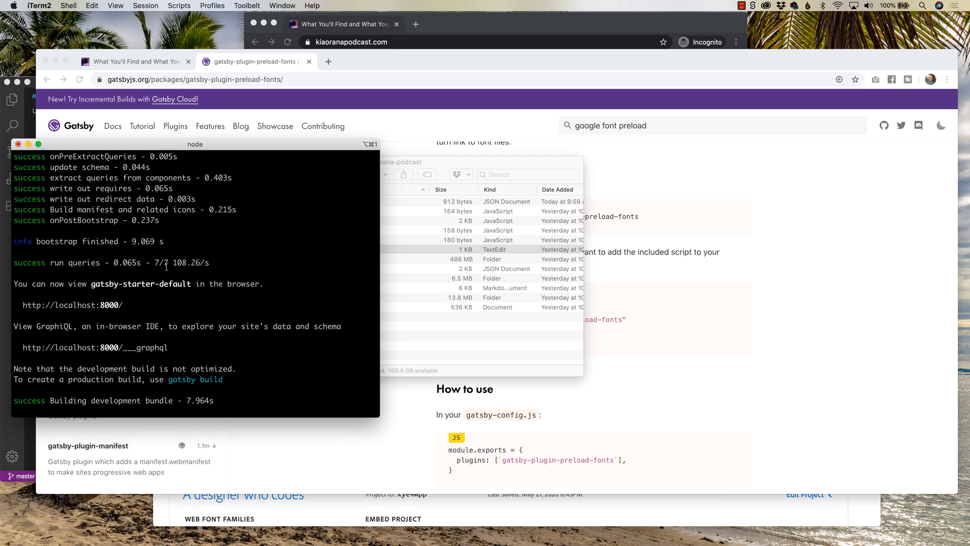
Step: Stop the dev server, commit with message "added a caching of new fonts", and git push
key(ctrl+c)
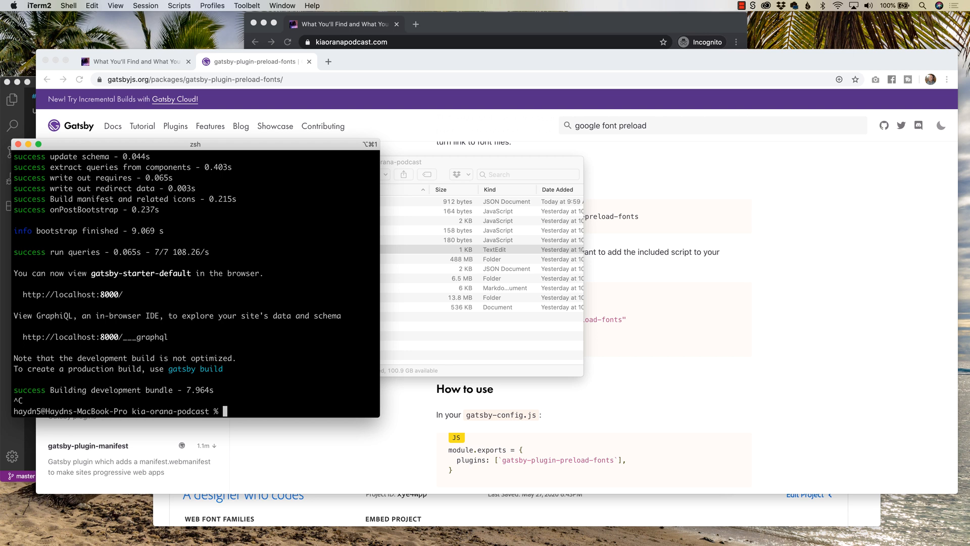
text(git commit -am "a)
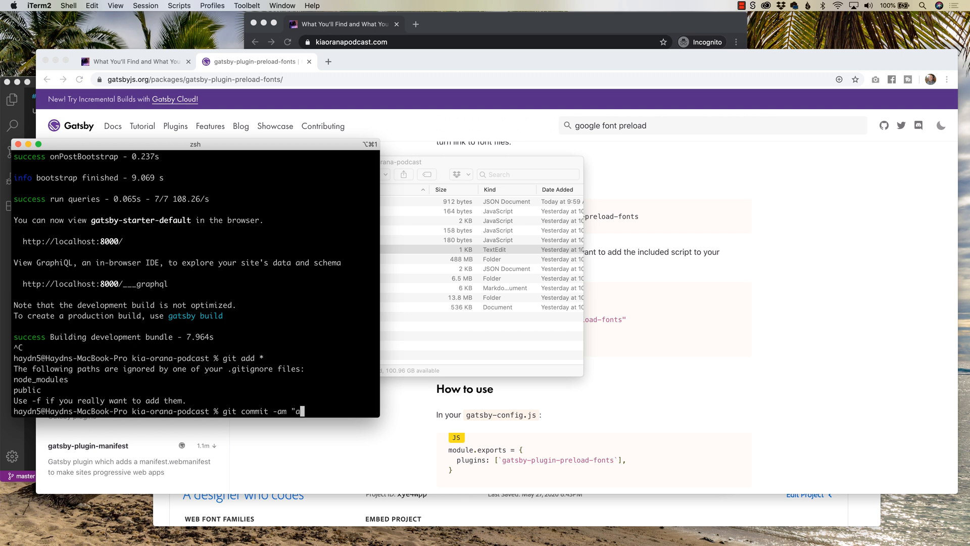
text(dded a caching of new fonts")
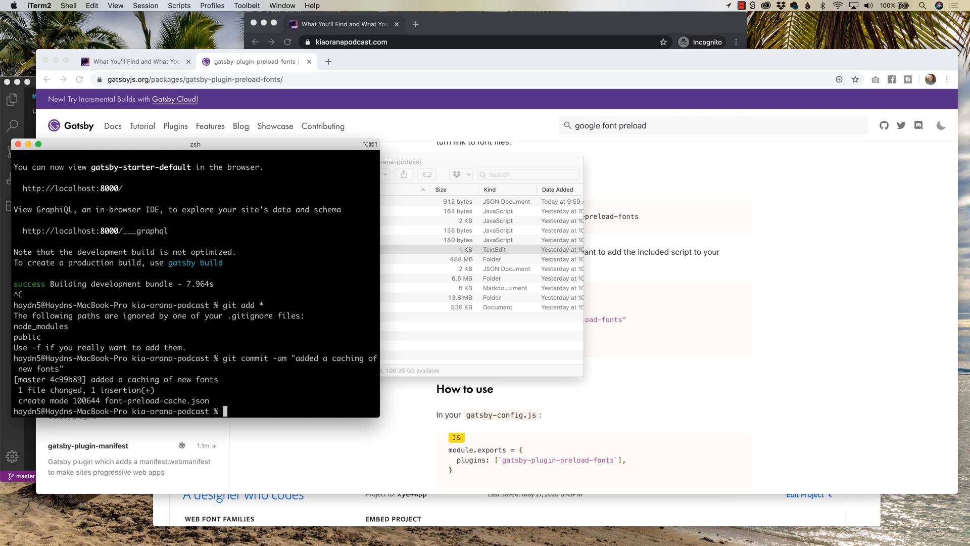
text(git)
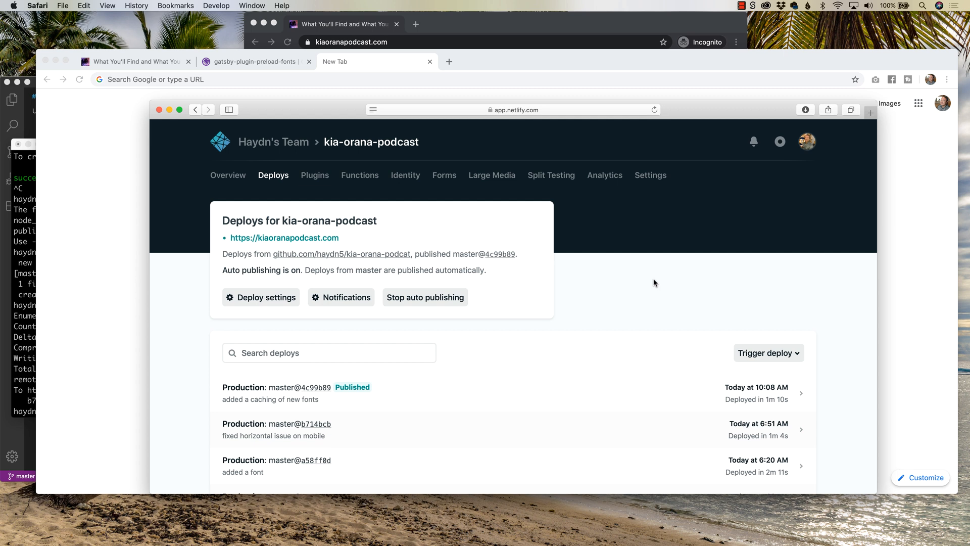
mouse_move(563, 375)
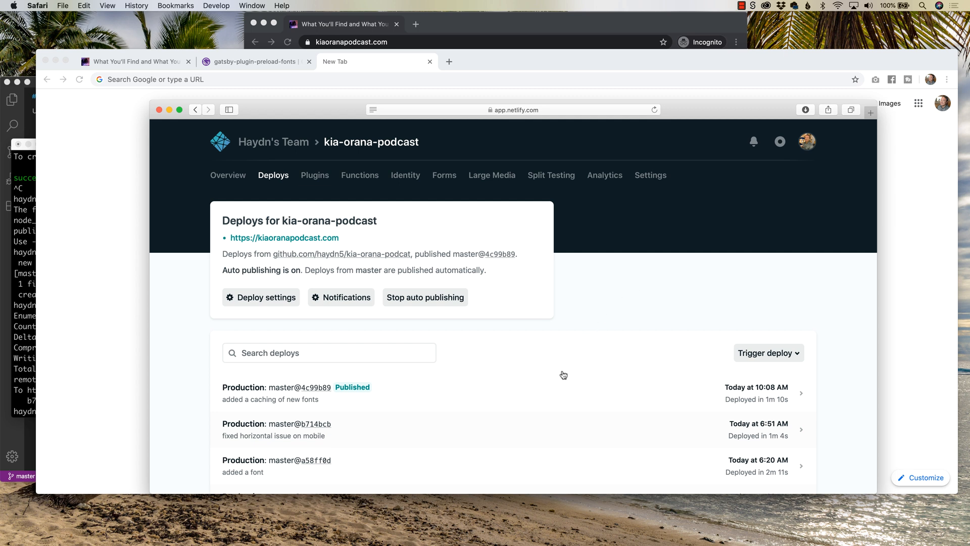
mouse_move(773, 407)
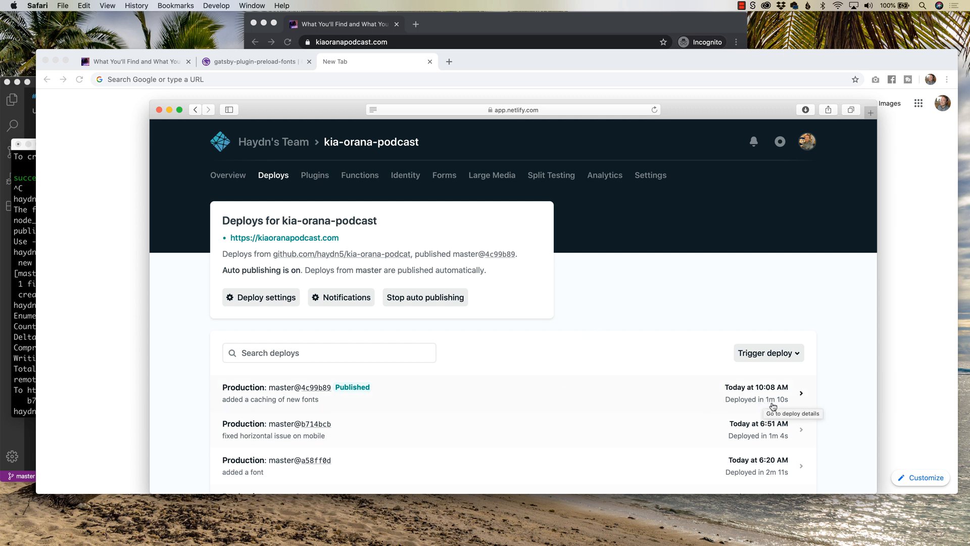
mouse_move(828, 388)
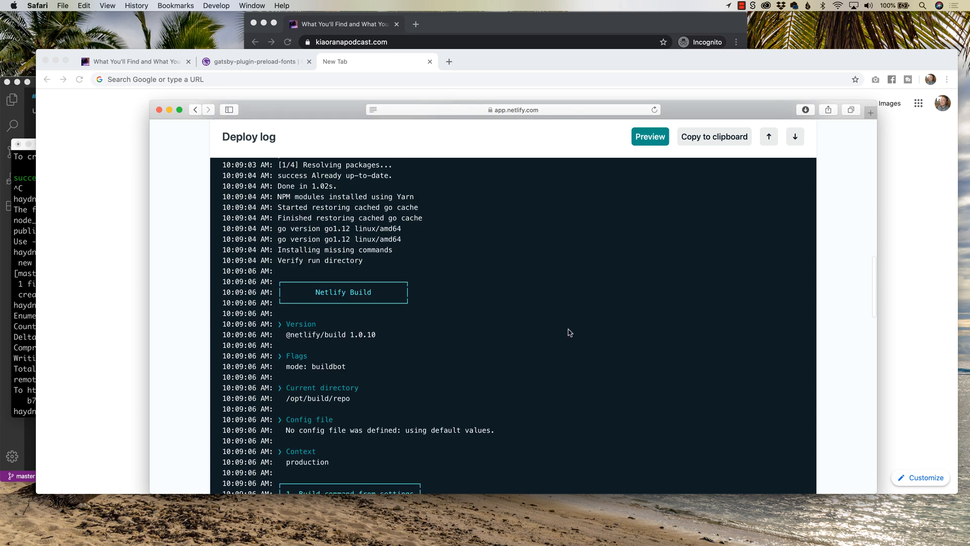
Step: Review the master@4c99b89 deploy log, go back to Deploys, and open kiaoranapodcast.com
scroll(down, 3)
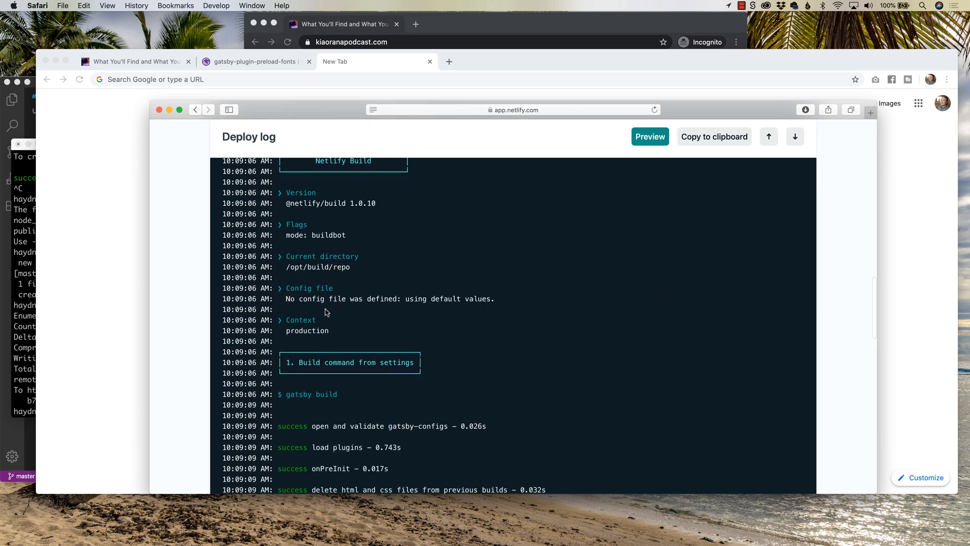
scroll(down, 3)
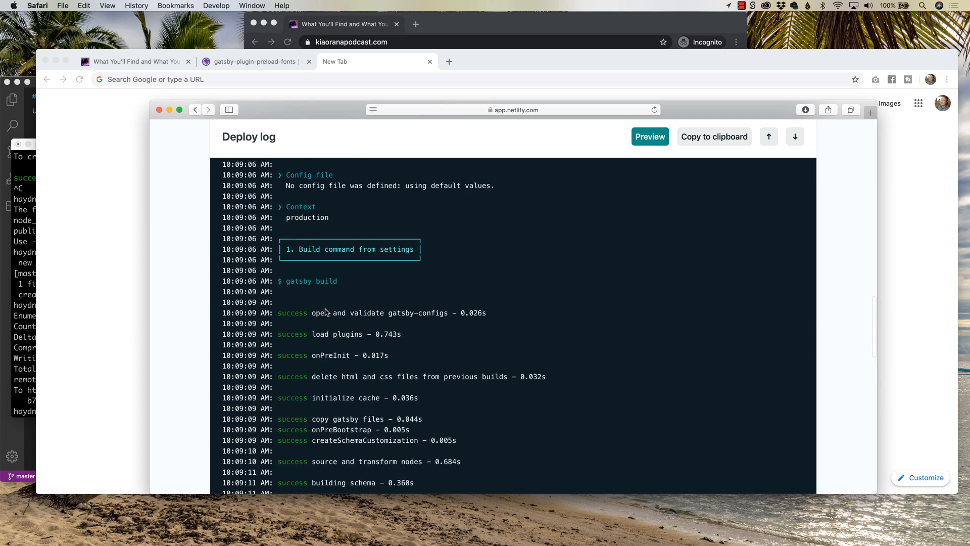
click(233, 176)
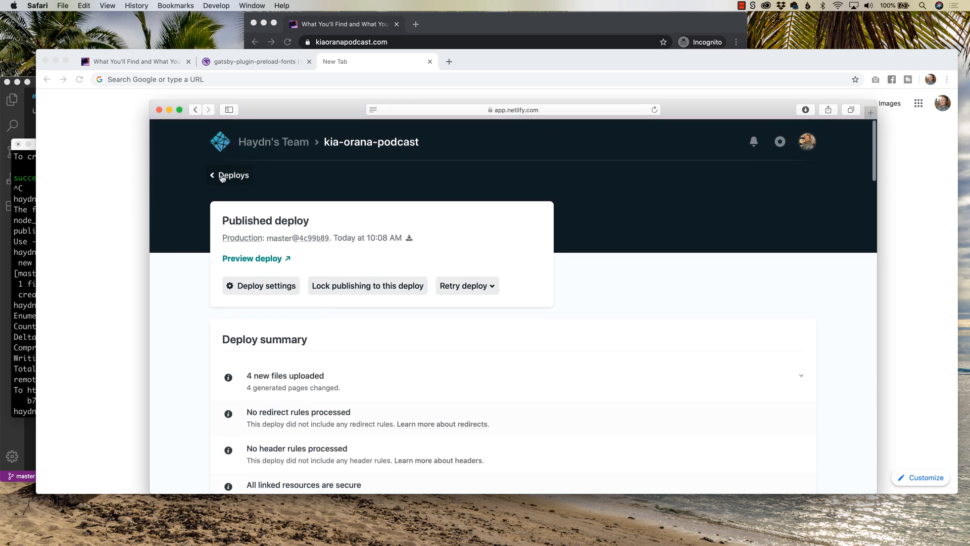
click(234, 176)
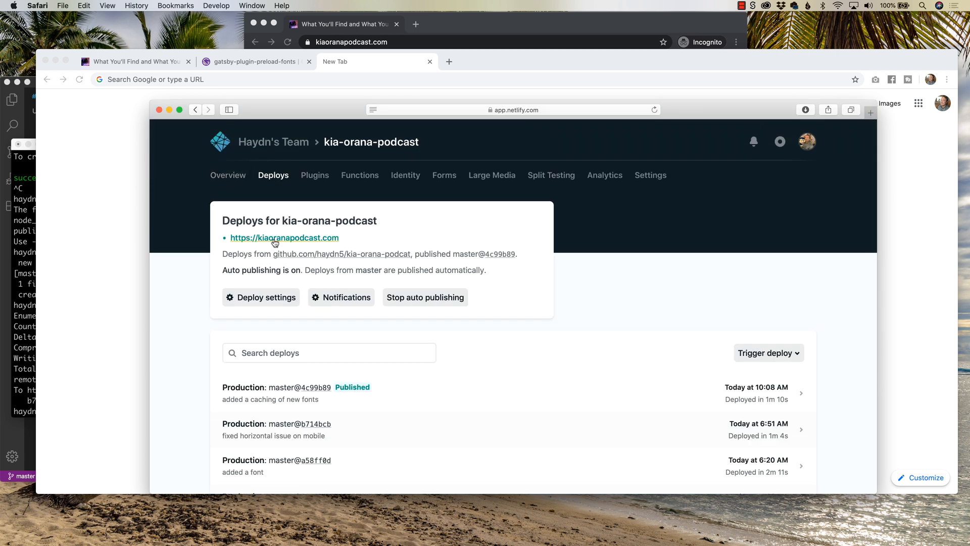
click(284, 238)
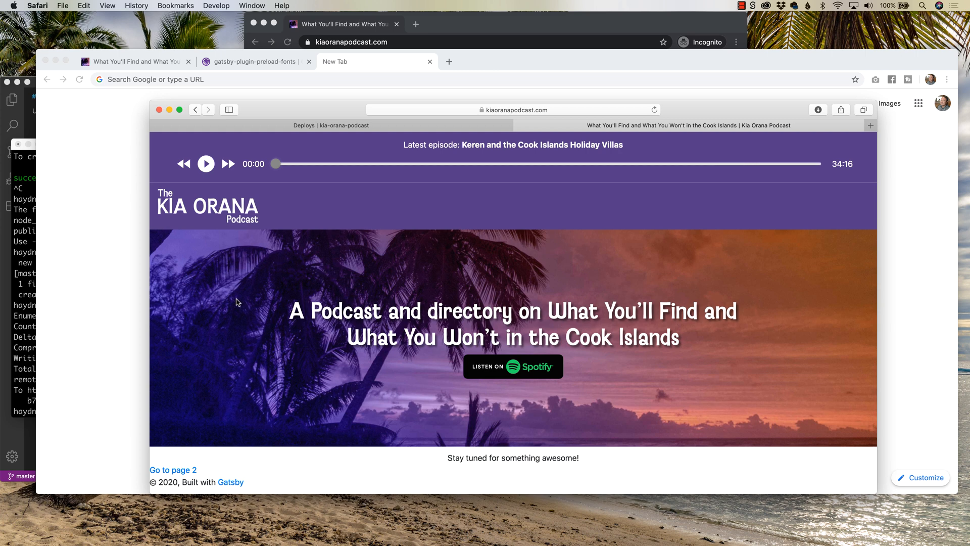
mouse_move(269, 387)
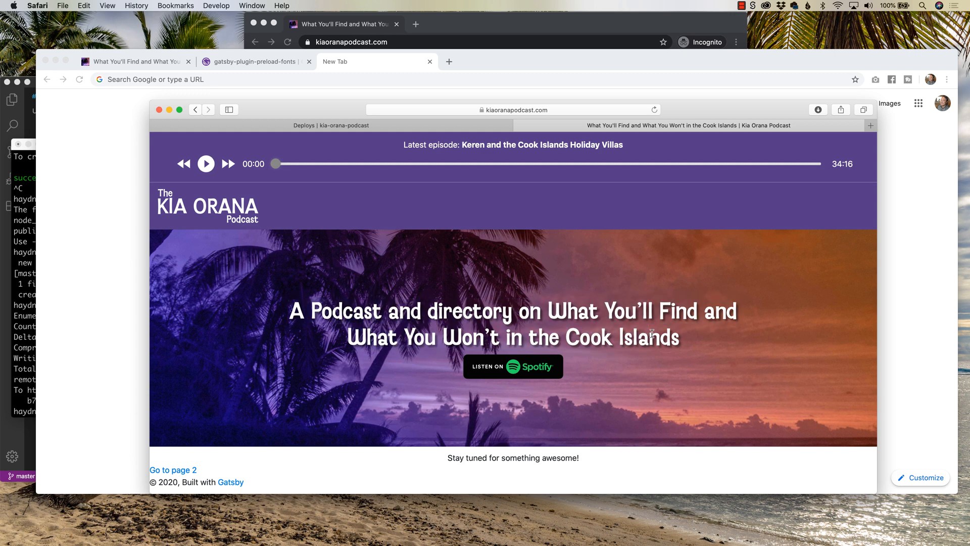
mouse_move(668, 276)
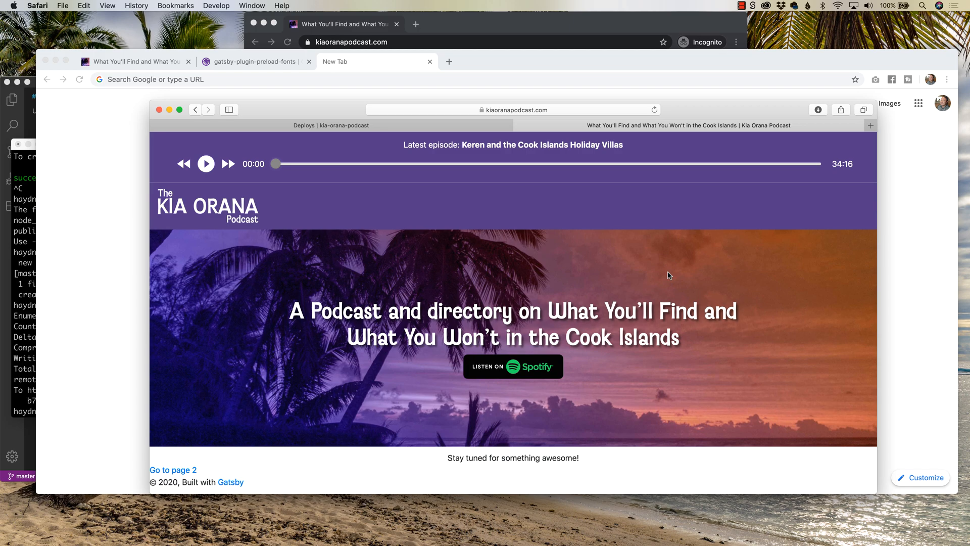
mouse_move(729, 19)
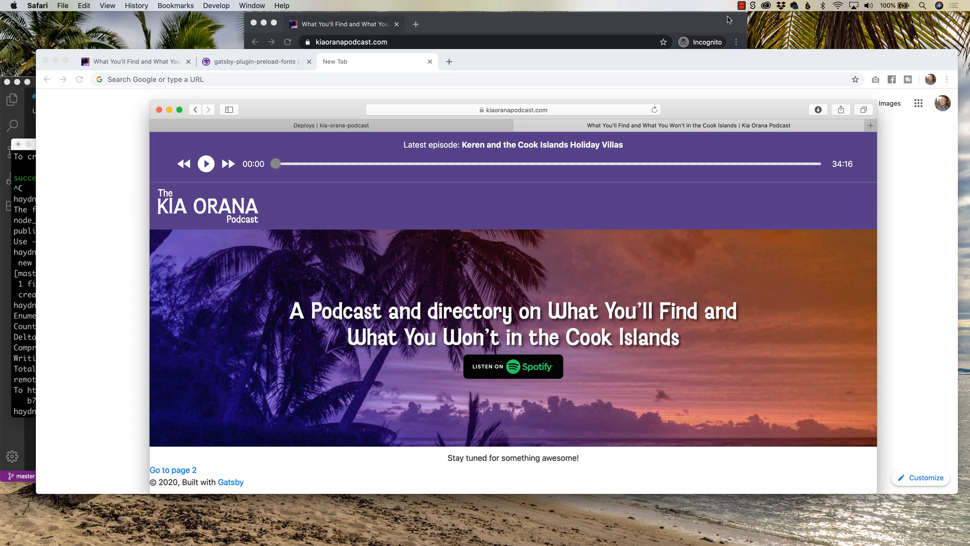